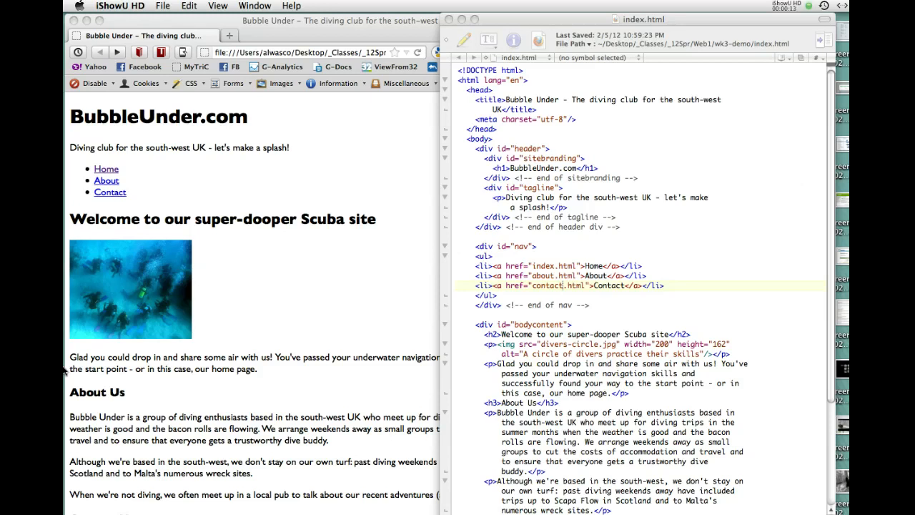
pyautogui.moveTo(604, 226)
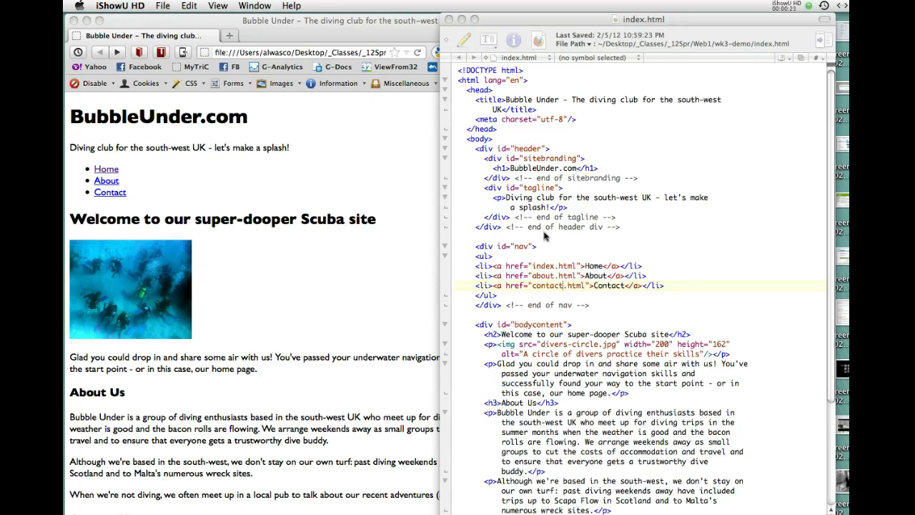
pyautogui.moveTo(468, 254)
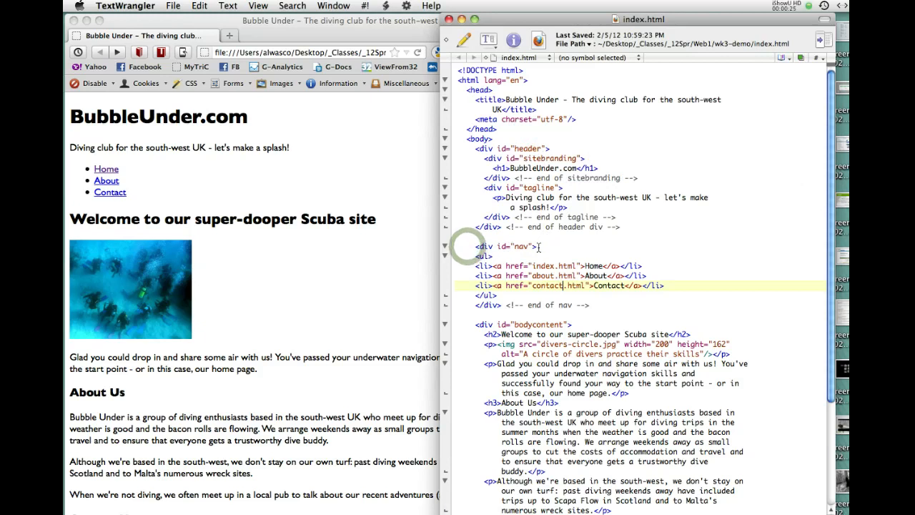
# - Select the three navigation list items, then clear the selection
pyautogui.moveTo(454, 266); pyautogui.dragTo(590, 305)
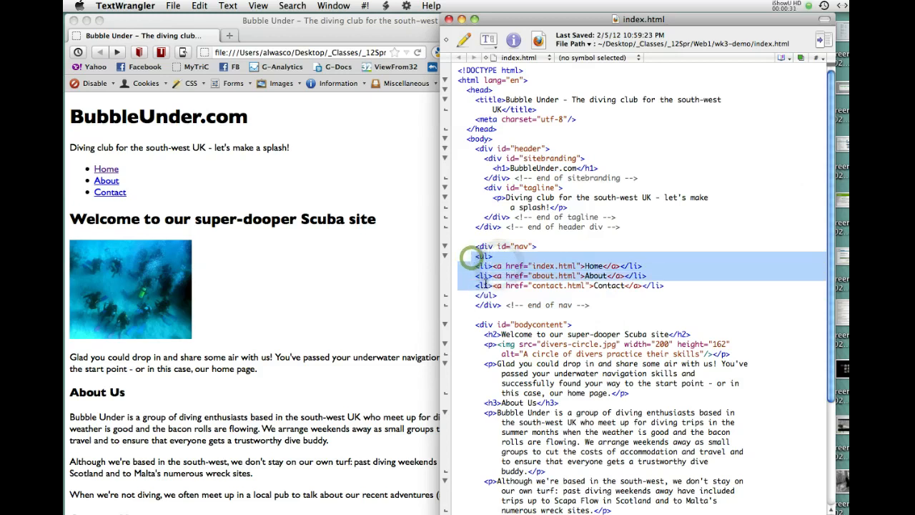
pyautogui.click(499, 285)
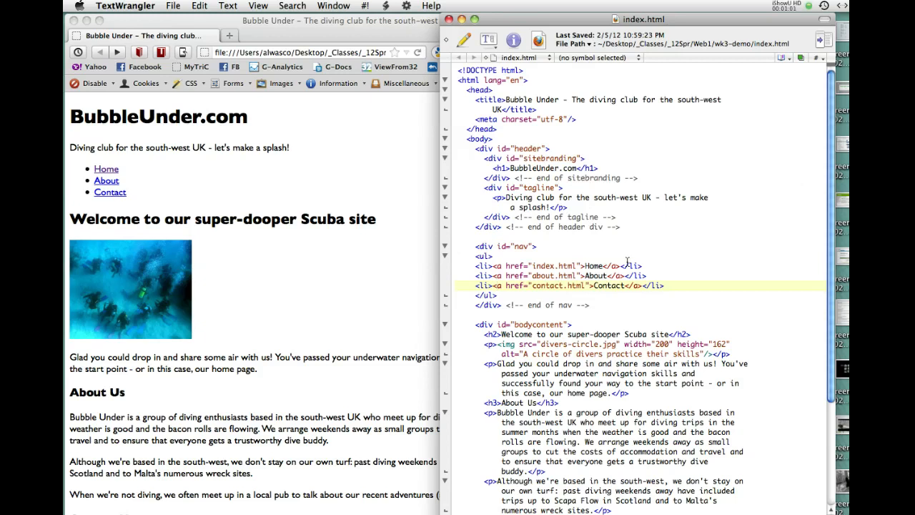
pyautogui.click(496, 285)
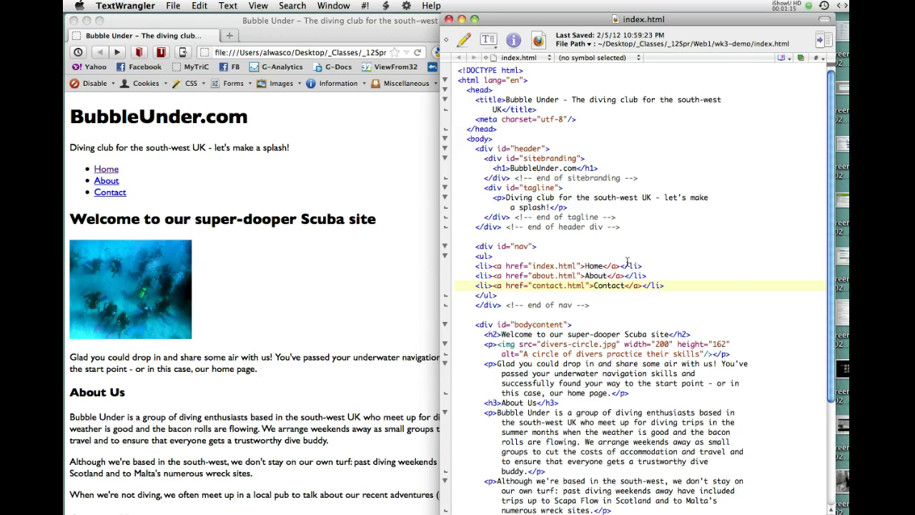
pyautogui.moveTo(577, 231)
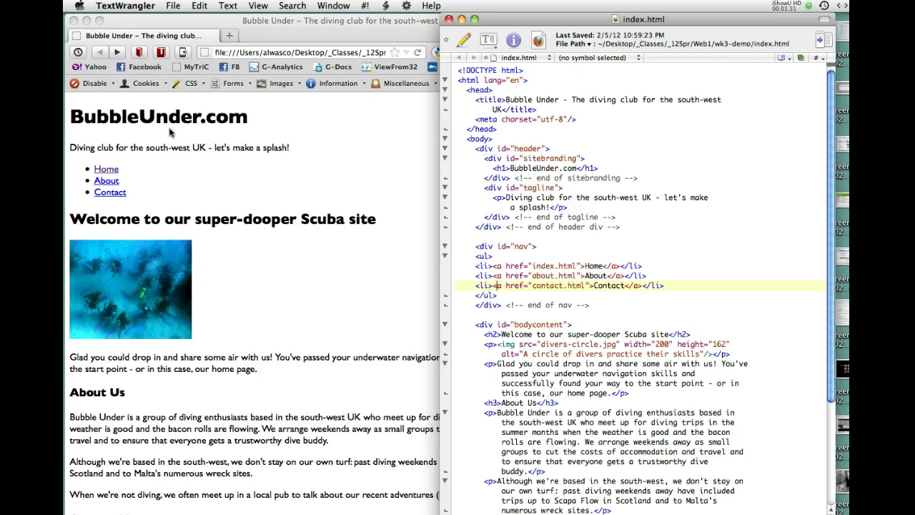
# - Save the home page as a copy named about.html in the wk3-demo folder
pyautogui.click(174, 6)
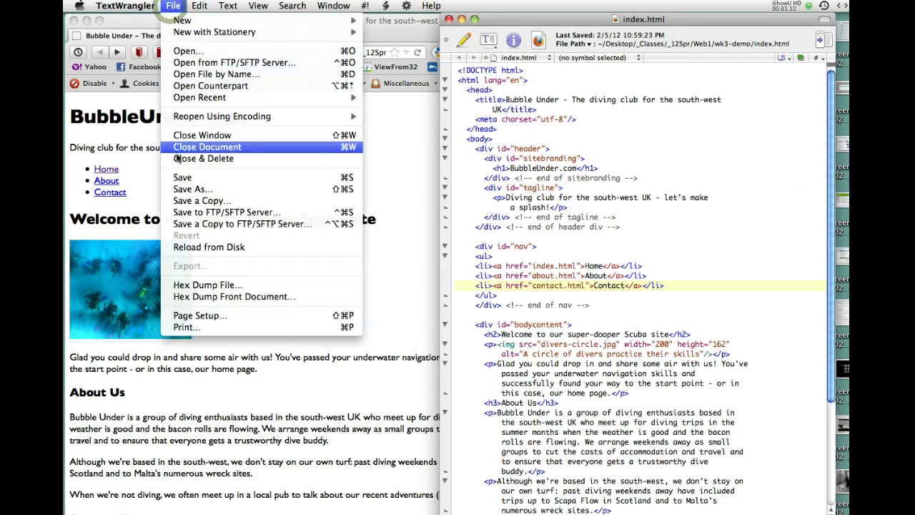
pyautogui.click(193, 188)
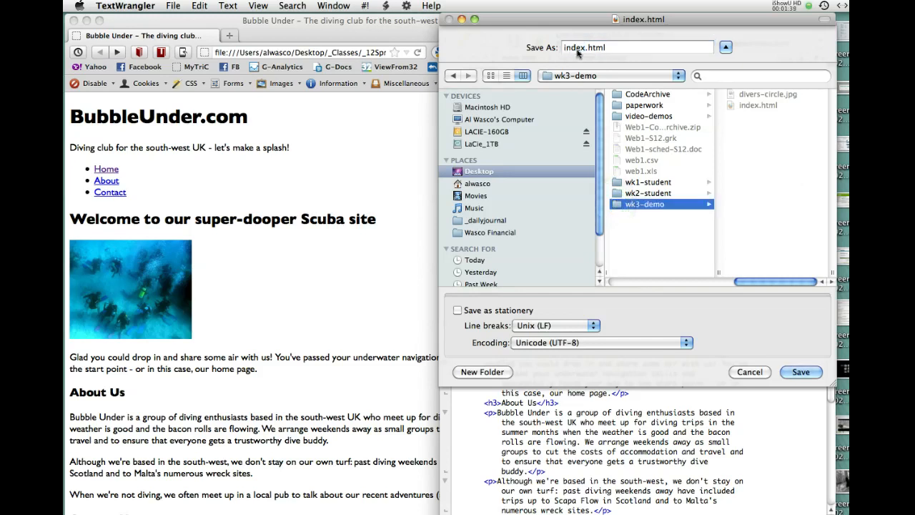
pyautogui.click(580, 47)
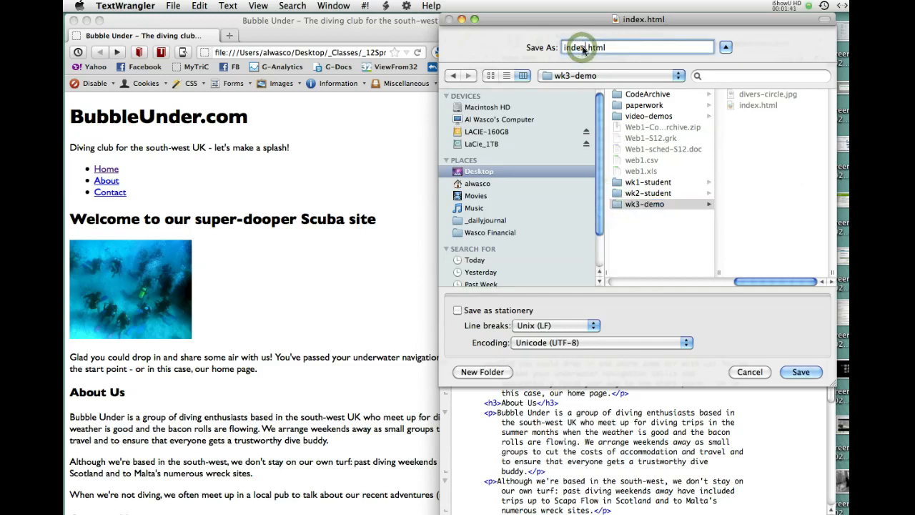
pyautogui.write('about.html')
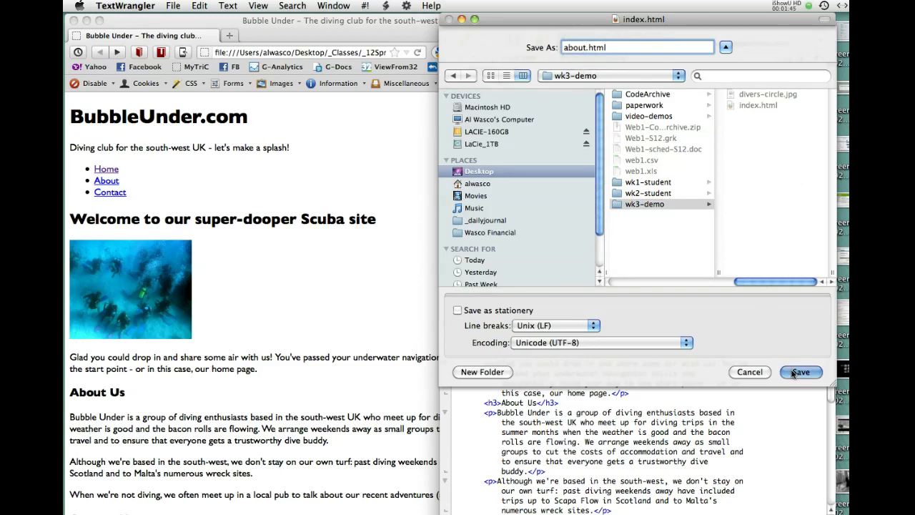
pyautogui.click(801, 372)
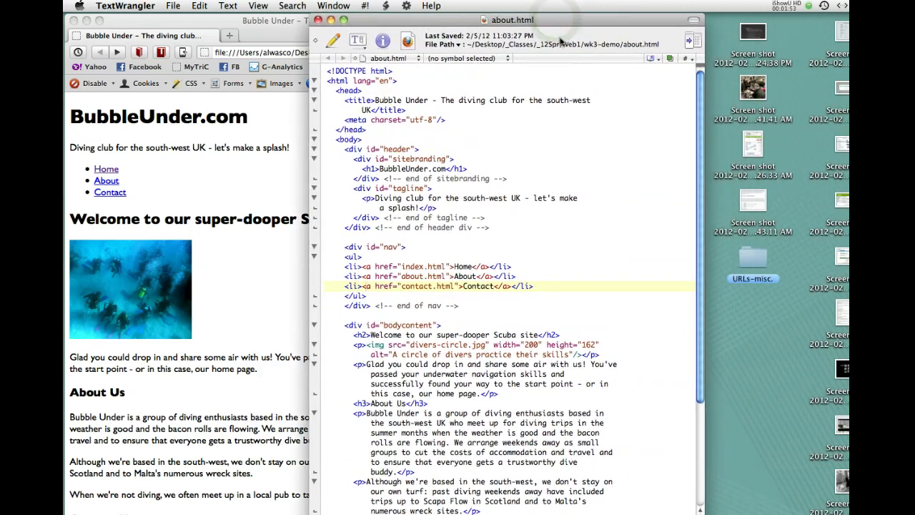
# - Show the Documents drawer and save the page again as contact.html in wk3-demo
pyautogui.click(689, 40)
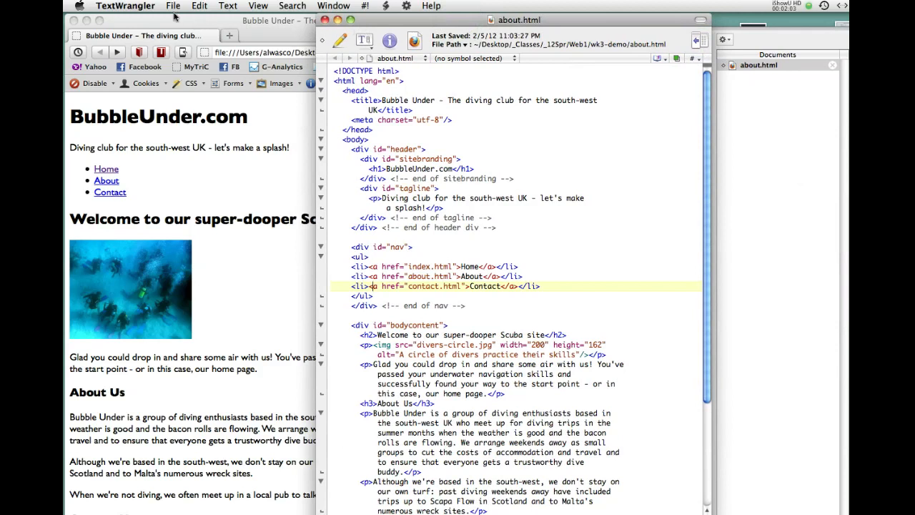
pyautogui.click(173, 6)
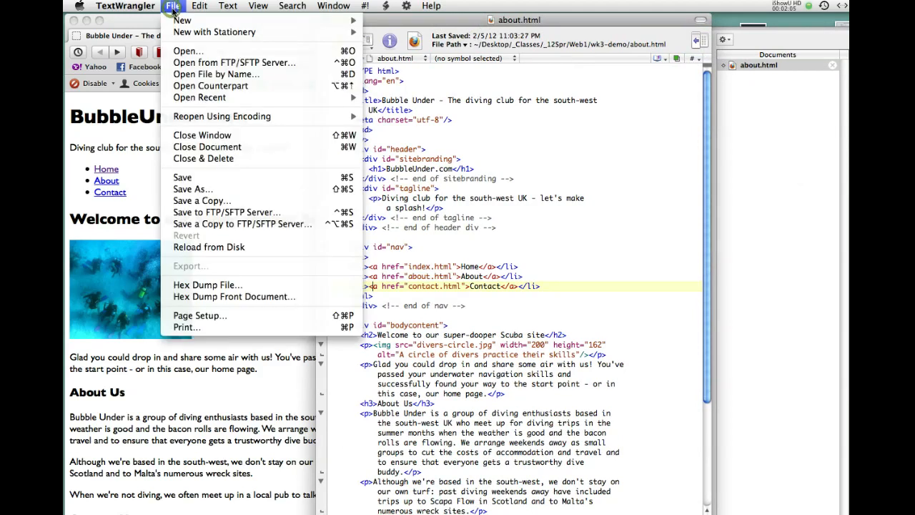
pyautogui.moveTo(193, 188)
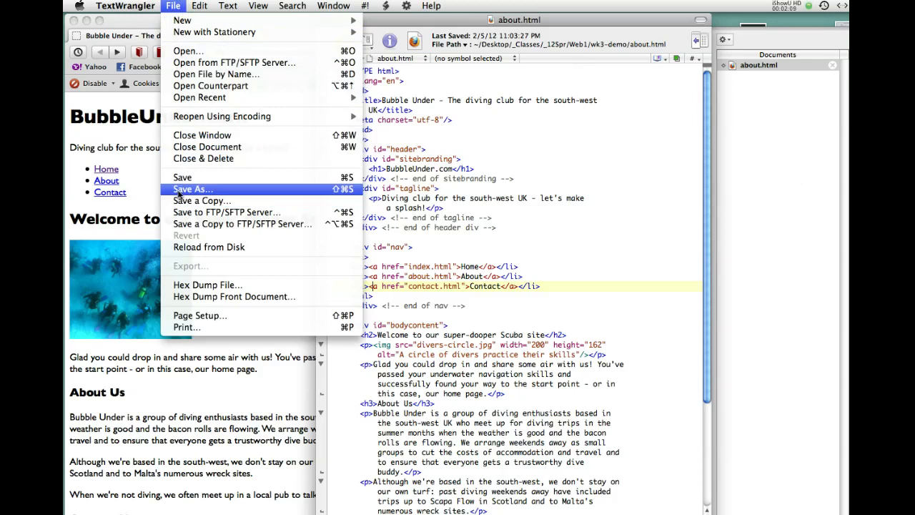
pyautogui.click(193, 189)
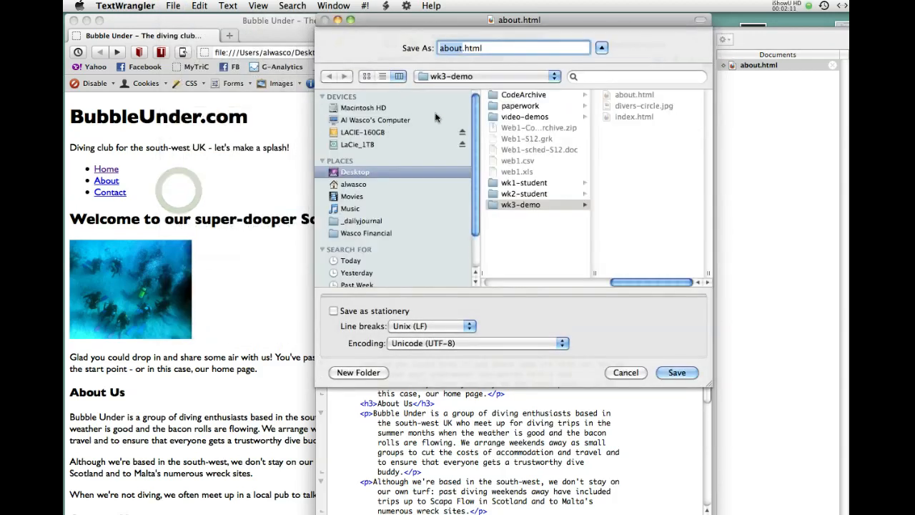
pyautogui.click(465, 48)
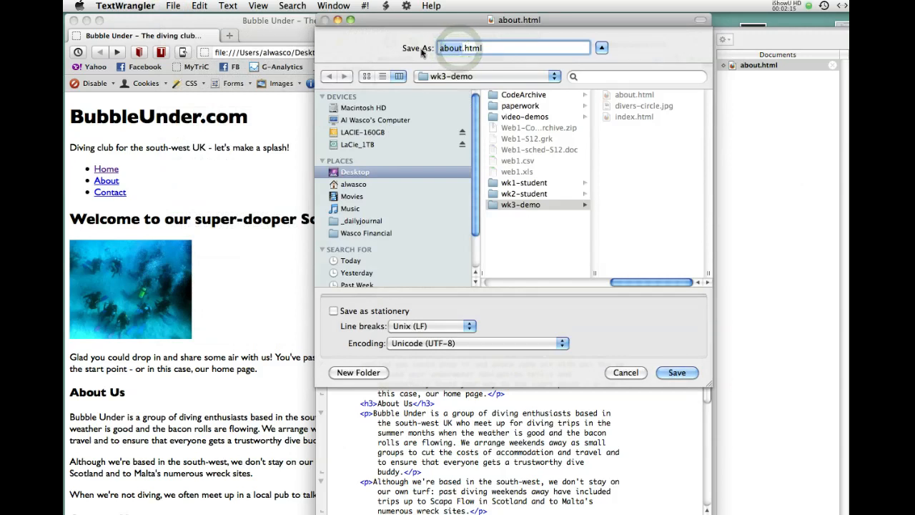
pyautogui.write('contact.html')
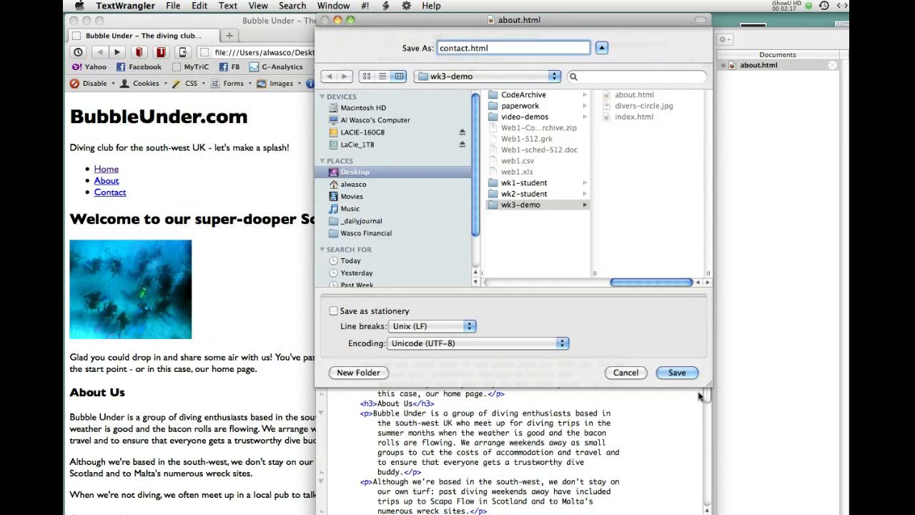
pyautogui.click(676, 373)
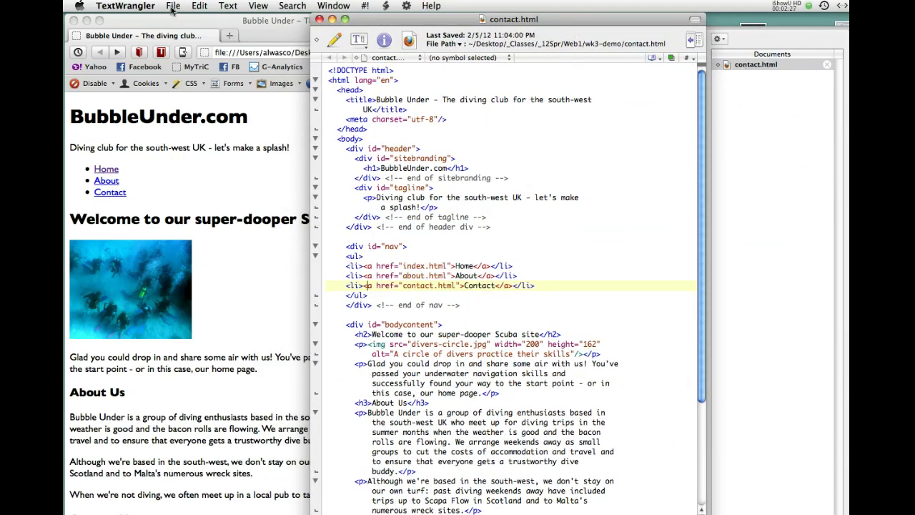
# - Reopen about.html and index.html, then switch between contact, about and index, ending on about.html
pyautogui.click(173, 6)
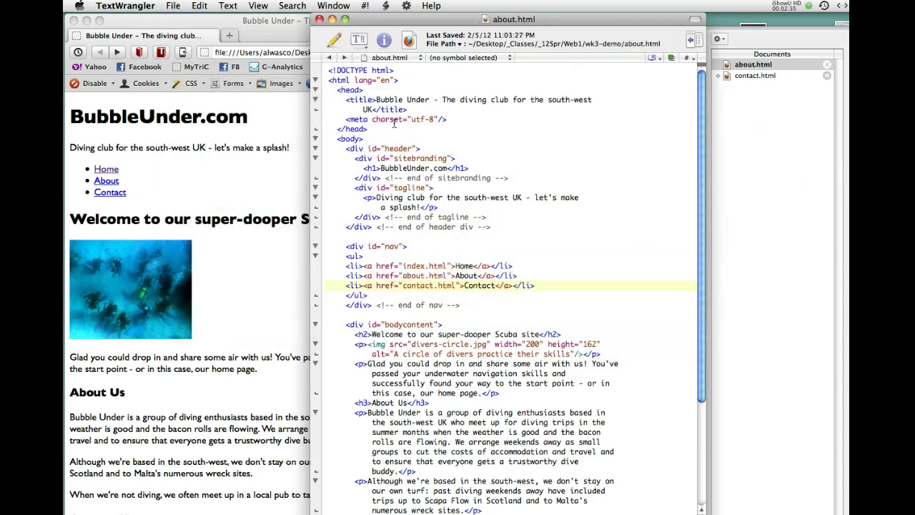
pyautogui.click(173, 5)
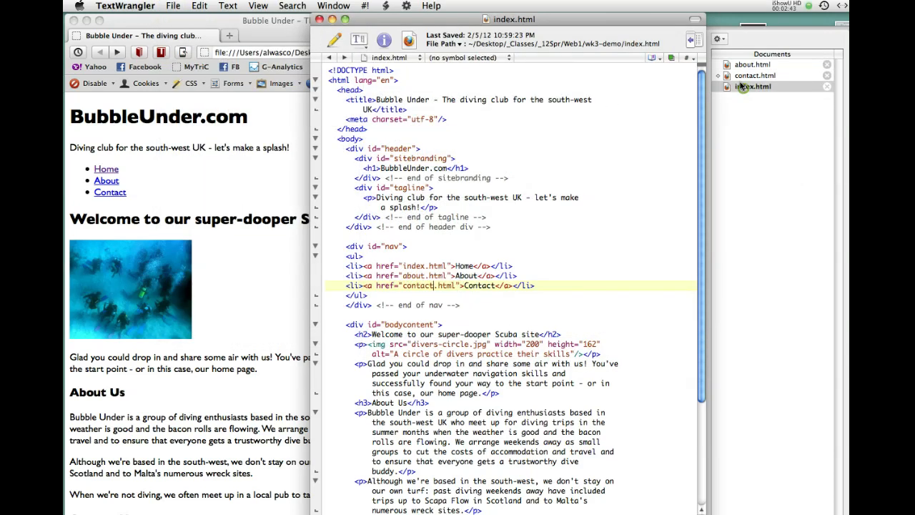
pyautogui.click(755, 76)
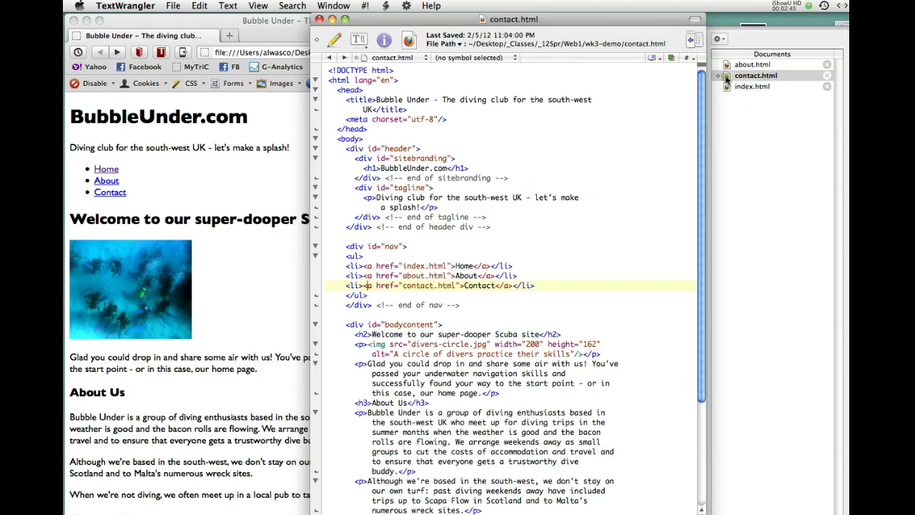
pyautogui.click(753, 65)
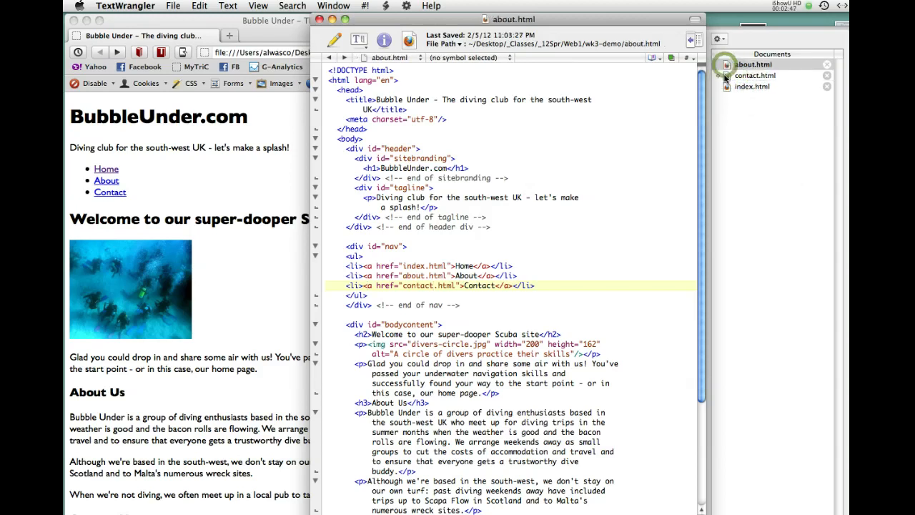
pyautogui.click(767, 85)
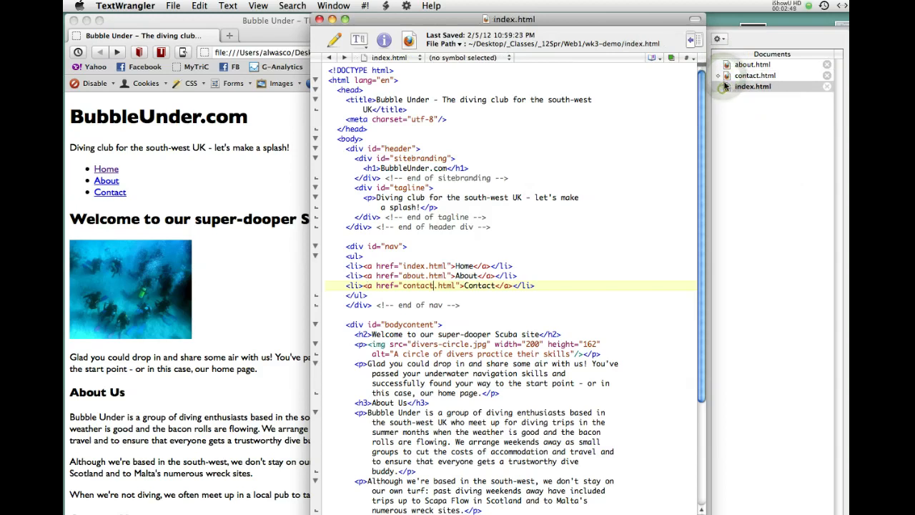
pyautogui.click(755, 65)
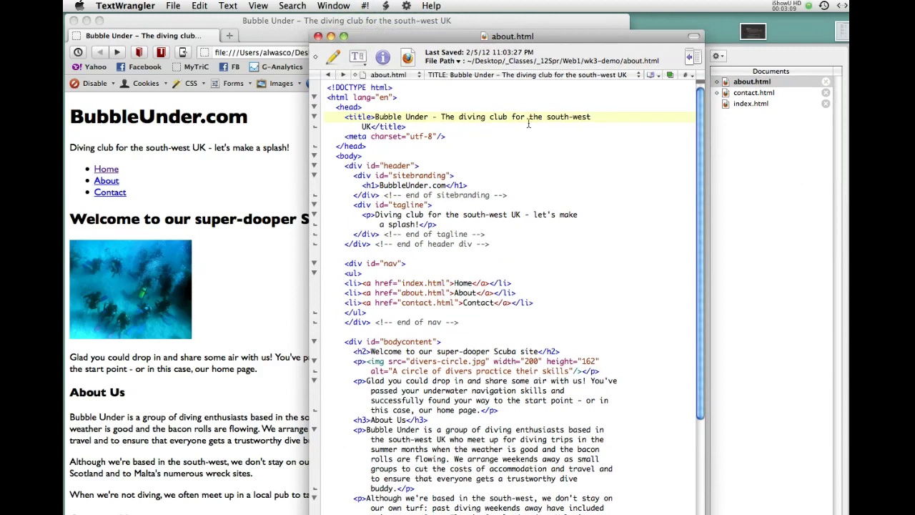
# - Switch to about.html and add 'About' to the start of its page title
pyautogui.click(752, 104)
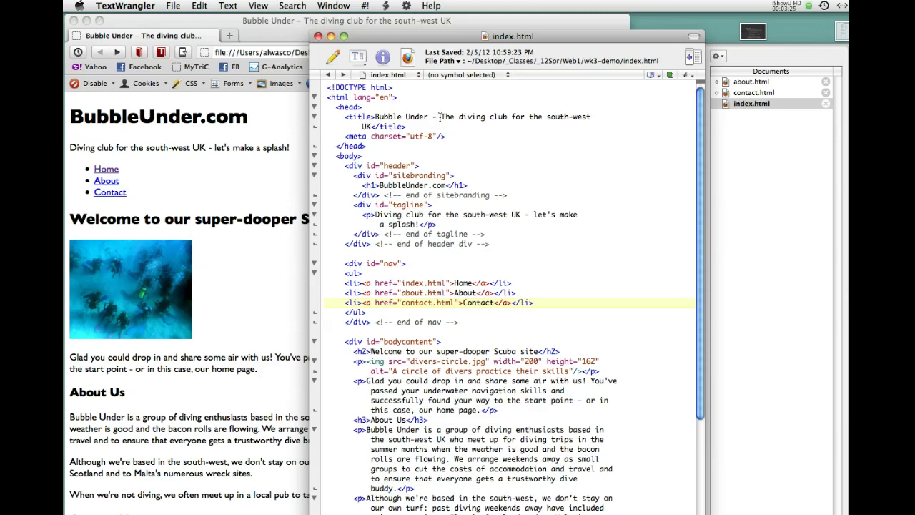
pyautogui.moveTo(460, 133)
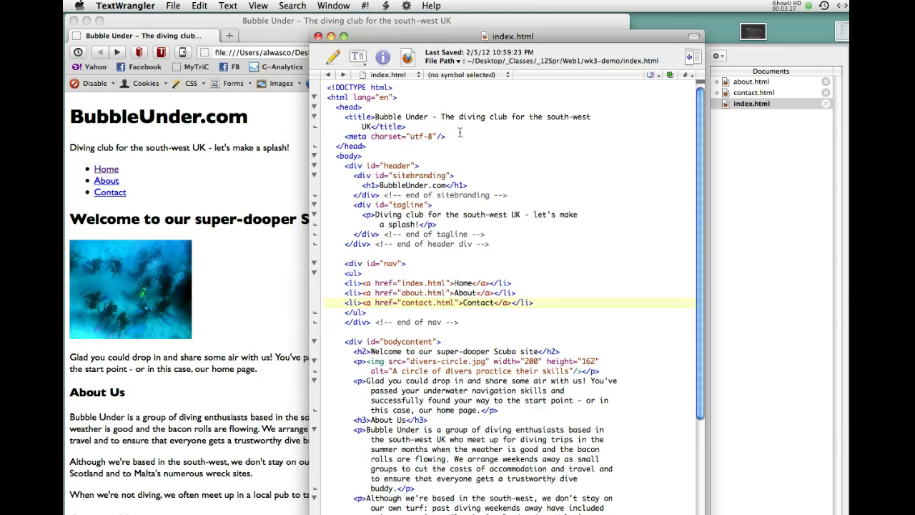
pyautogui.moveTo(554, 150)
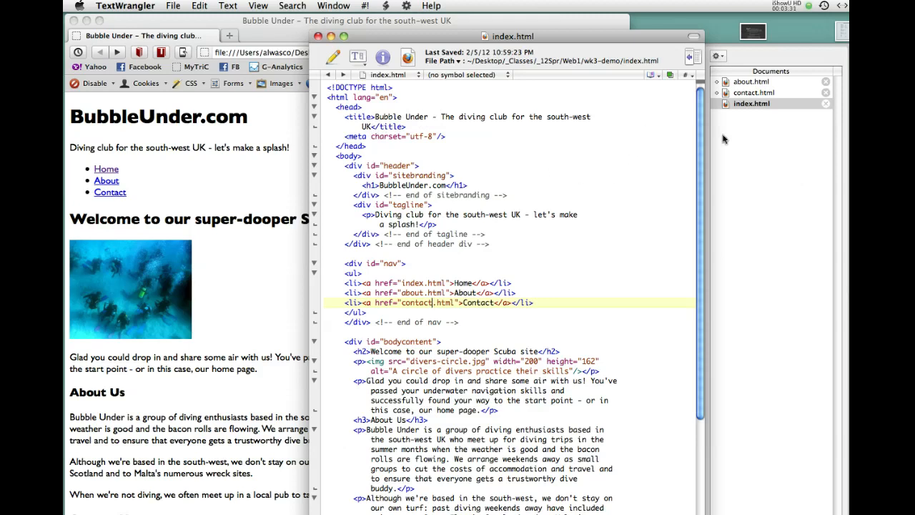
pyautogui.click(751, 80)
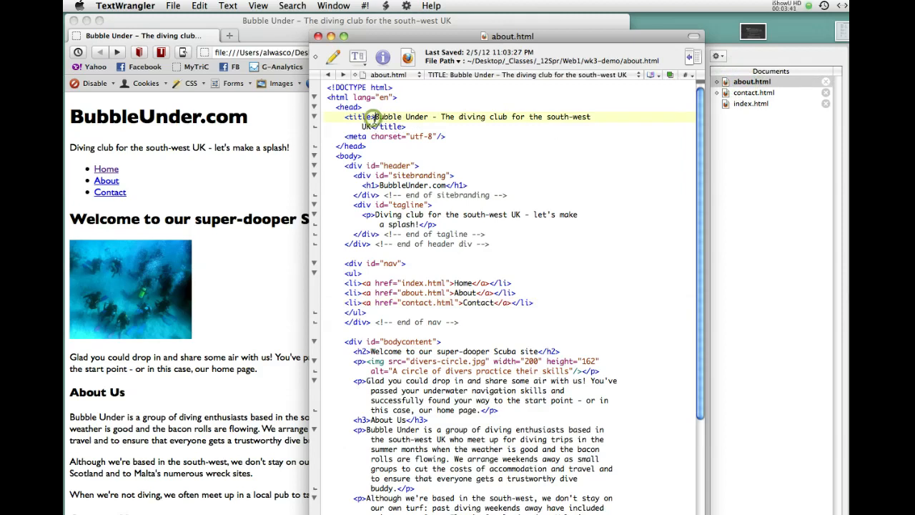
pyautogui.write('About')
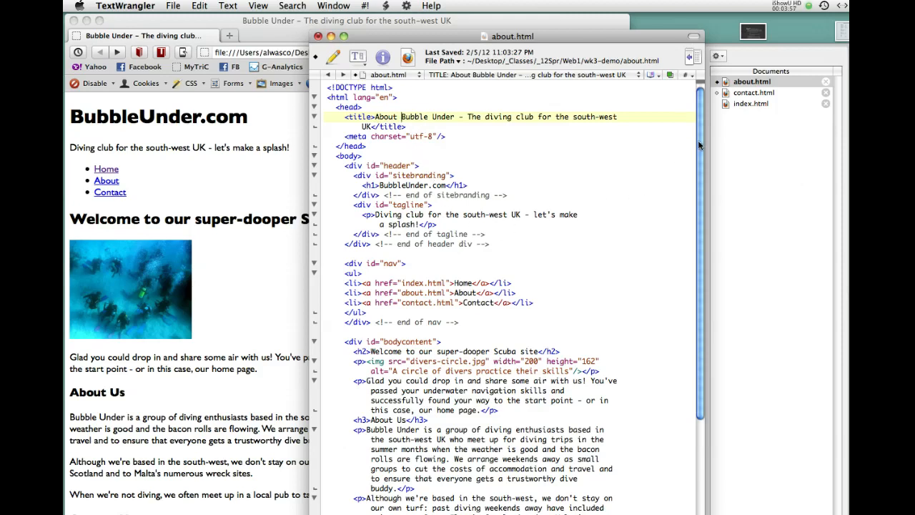
pyautogui.scroll(-3)
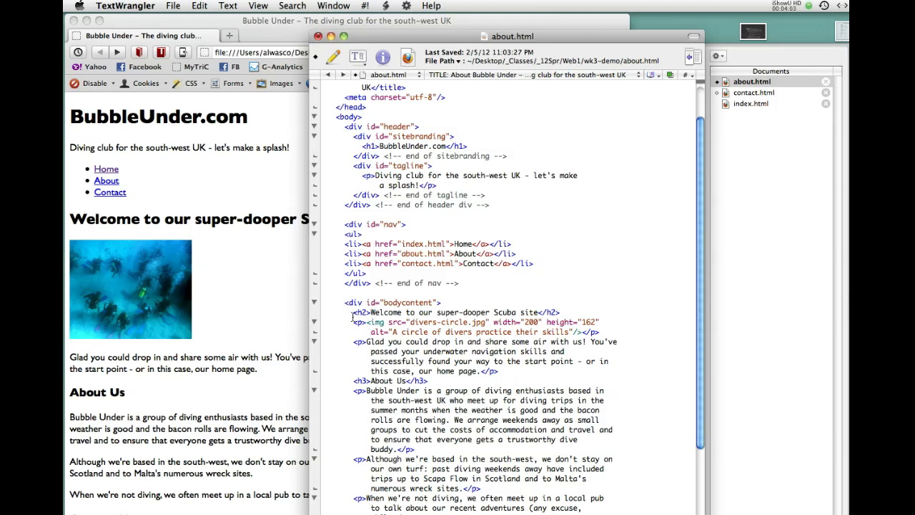
# - Select and remove the h2 welcome heading, diver image and intro paragraph in about.html
pyautogui.click(351, 313)
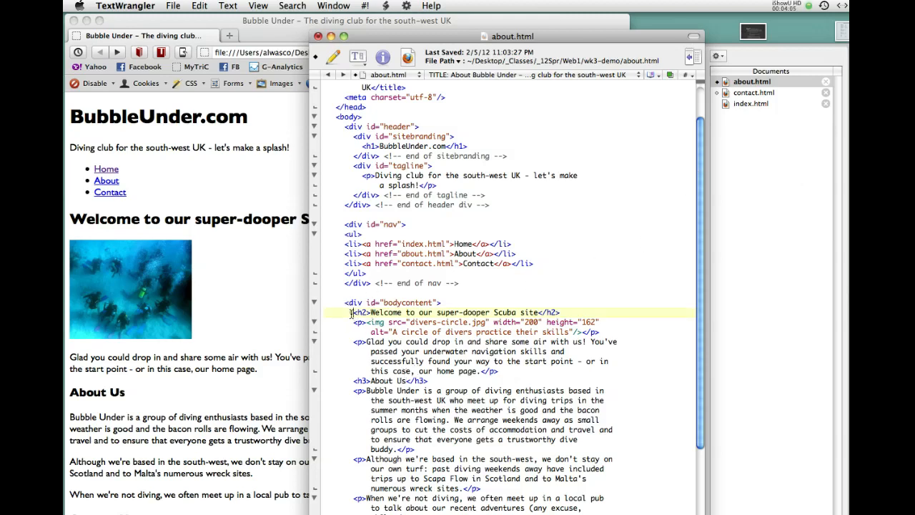
pyautogui.moveTo(352, 312); pyautogui.dragTo(472, 361)
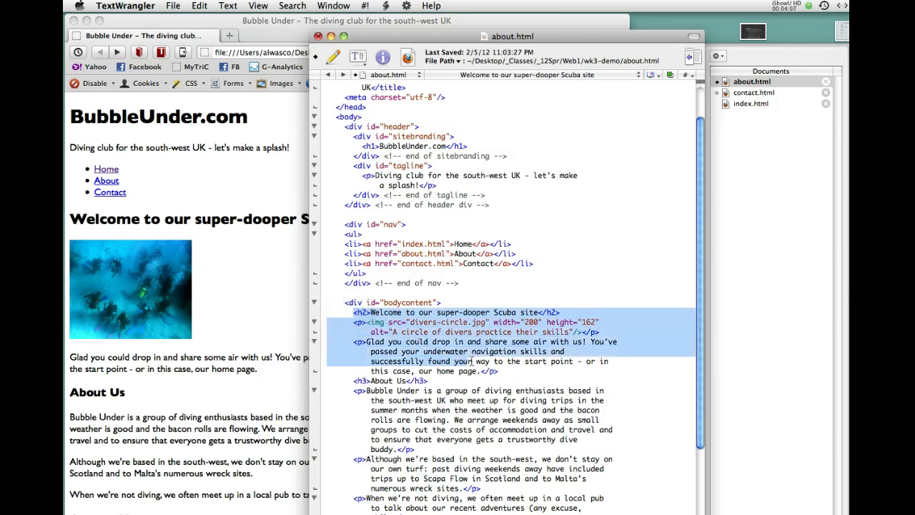
pyautogui.click(501, 372)
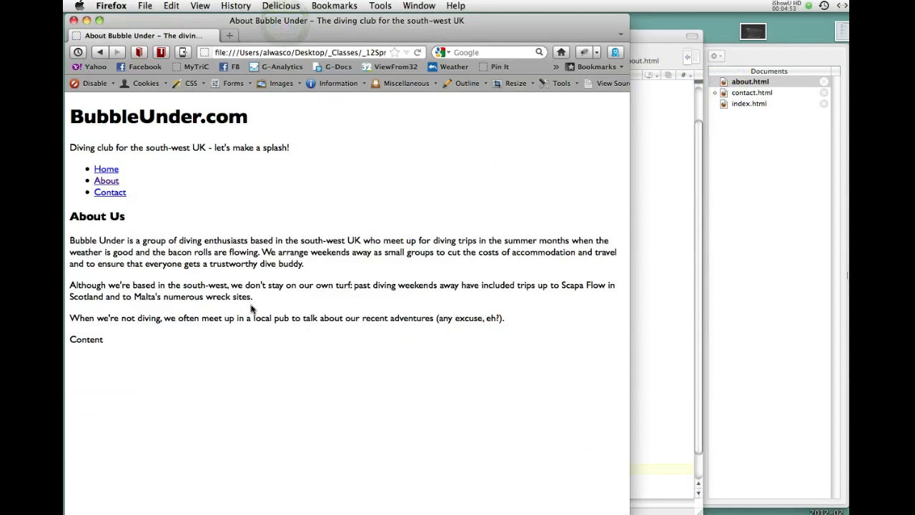
pyautogui.moveTo(148, 204)
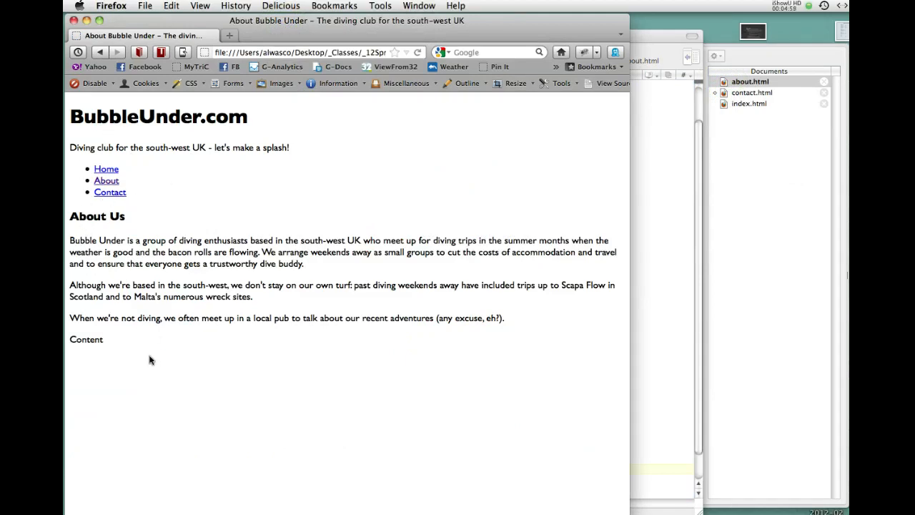
pyautogui.moveTo(650, 153)
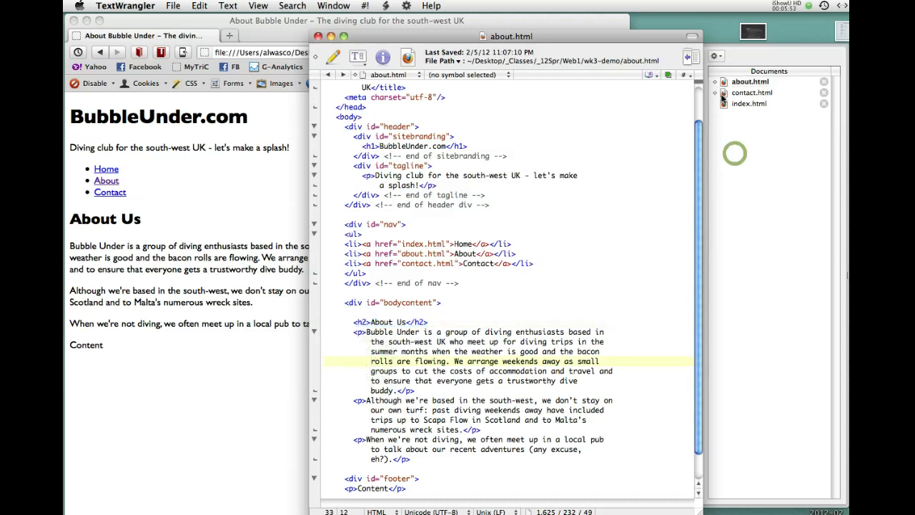
# - In contact.html, delete the welcome and about markup above Contact Us and reach its heading tag
pyautogui.click(752, 92)
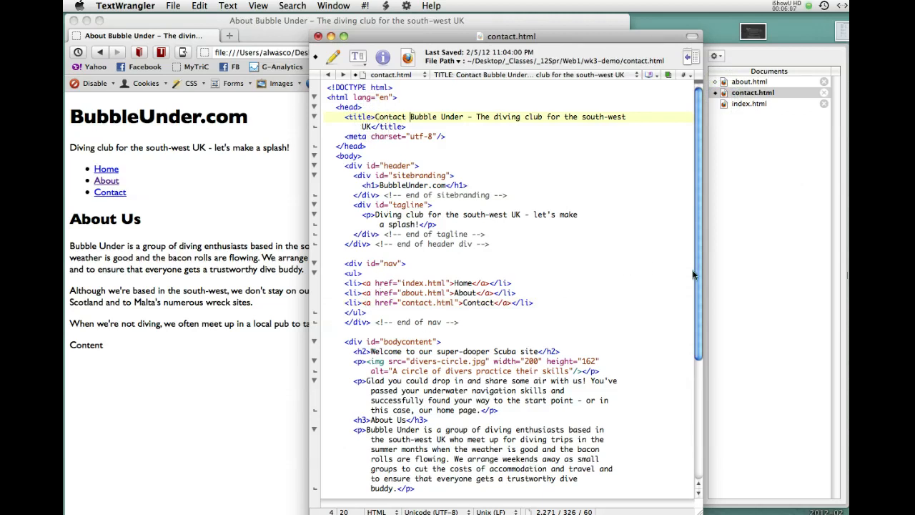
pyautogui.scroll(-3)
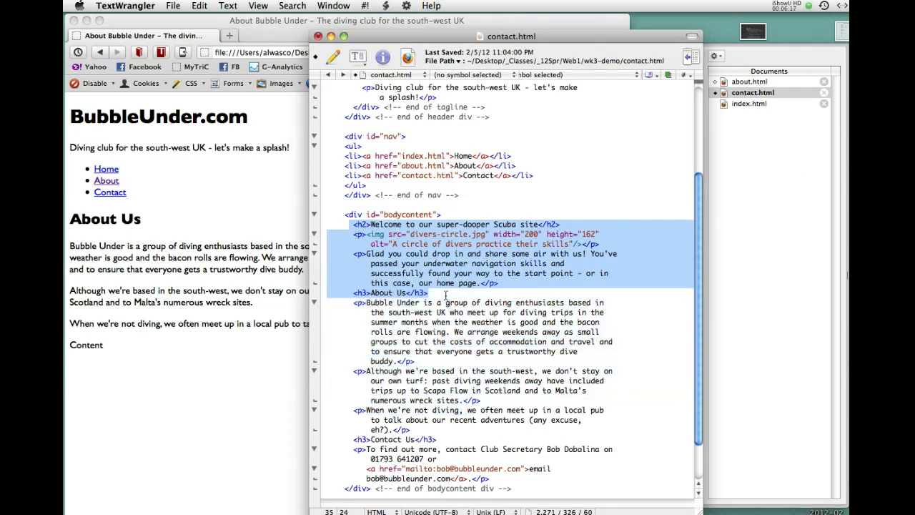
pyautogui.moveTo(445, 293); pyautogui.dragTo(483, 412)
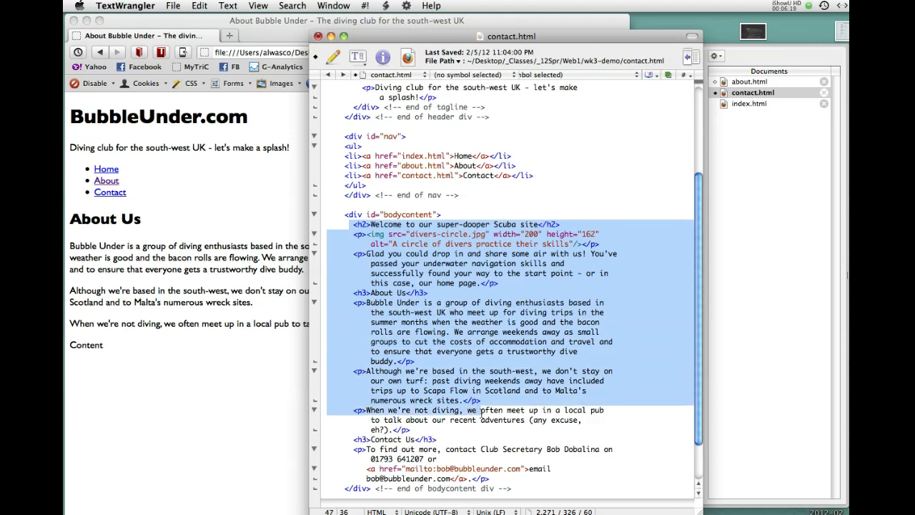
pyautogui.press('Delete')
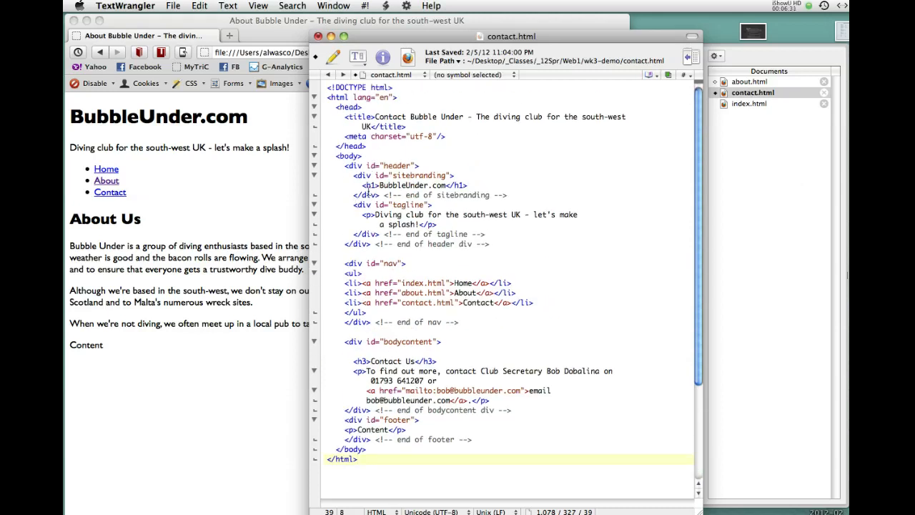
pyautogui.scroll(-3)
pyautogui.write('2')
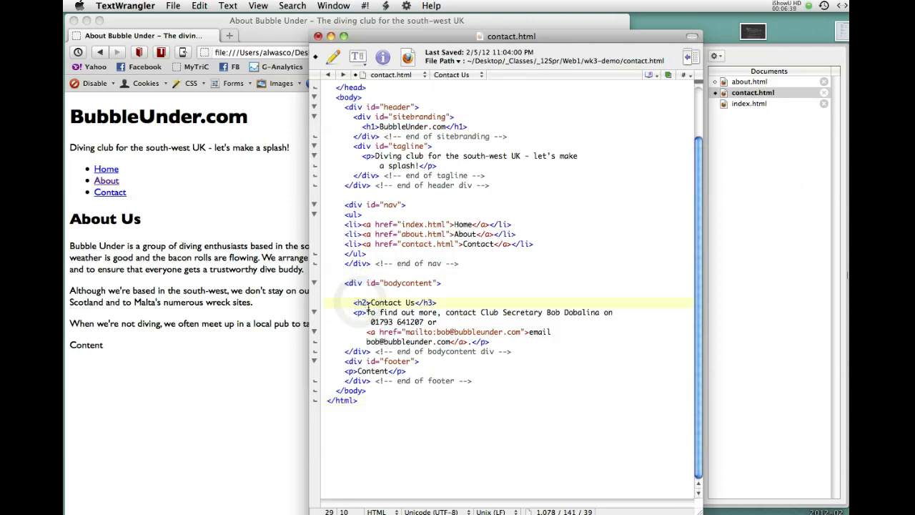
pyautogui.click(427, 302)
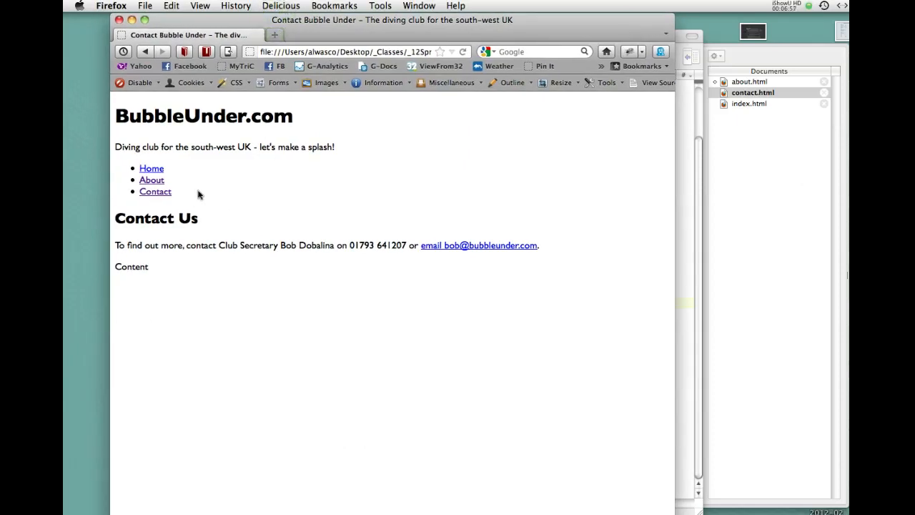
# - Follow the Home link in Firefox back to the home page
pyautogui.click(151, 168)
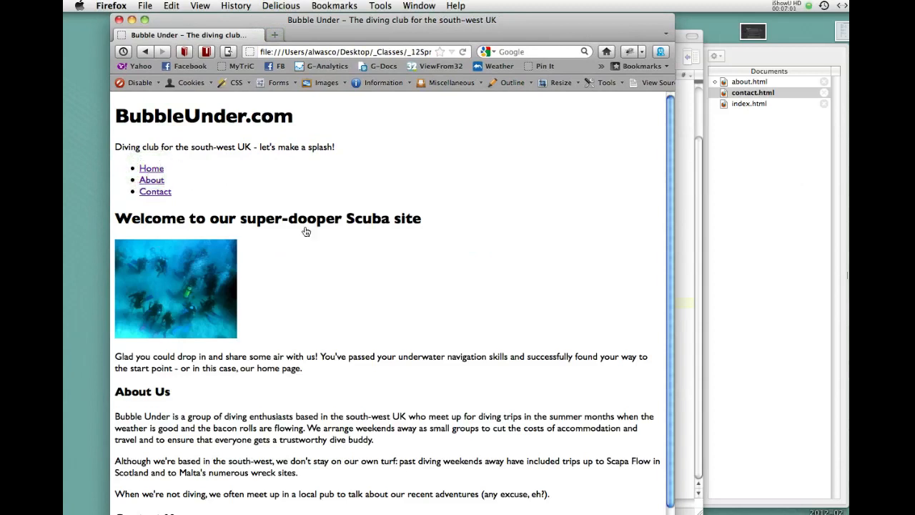
pyautogui.moveTo(178, 257)
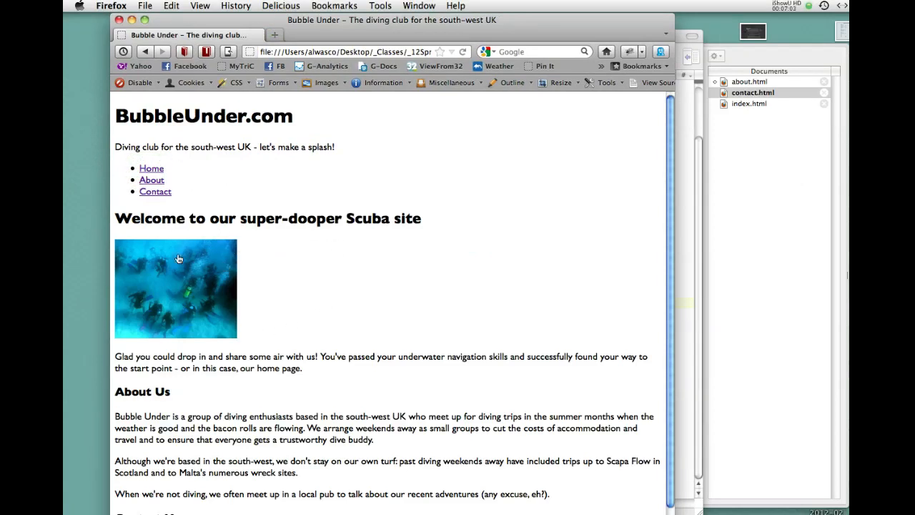
pyautogui.moveTo(206, 254)
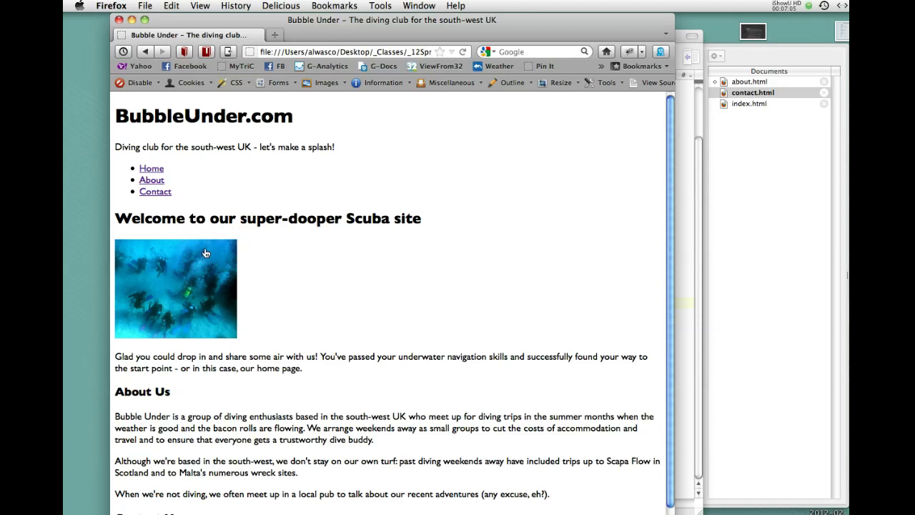
pyautogui.moveTo(180, 396)
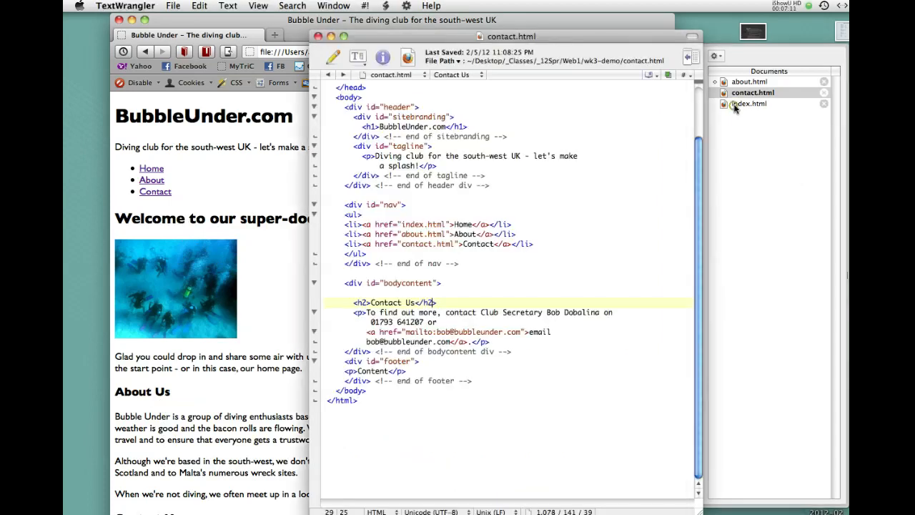
# - Delete the About Us and Contact Us blocks from index.html
pyautogui.click(750, 103)
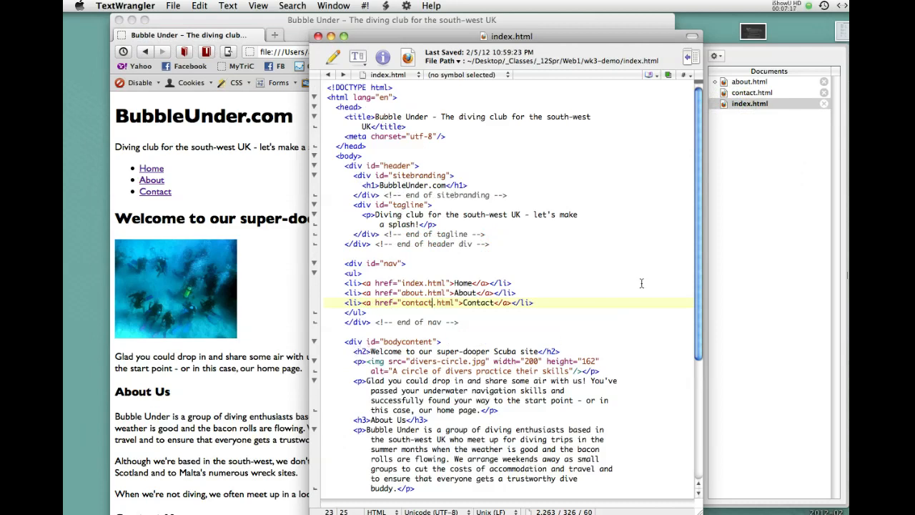
pyautogui.scroll(-3)
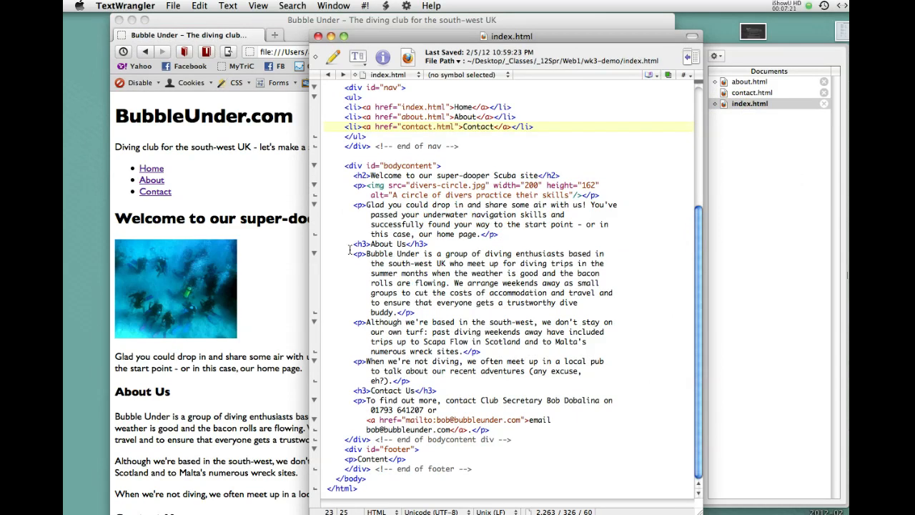
pyautogui.moveTo(351, 243); pyautogui.dragTo(444, 297)
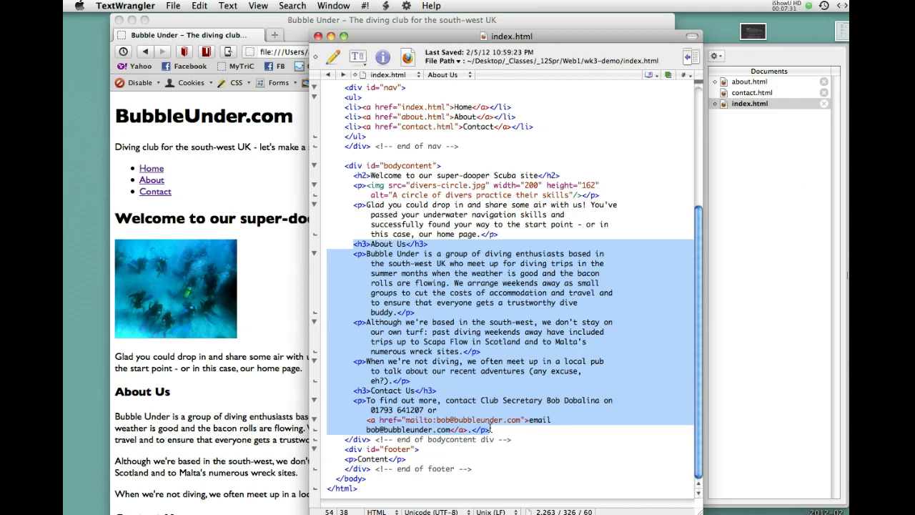
pyautogui.press('Delete')
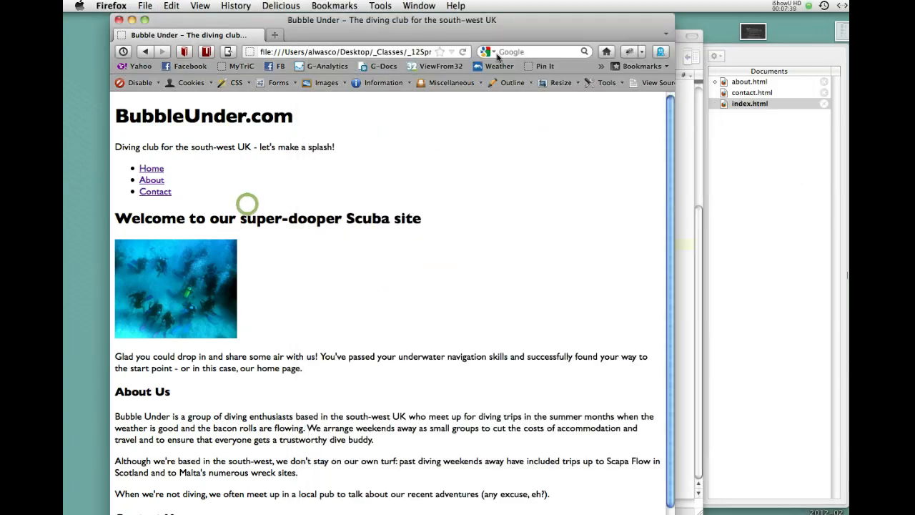
# - Reload the home page in Firefox and test the About and Contact links
pyautogui.click(462, 51)
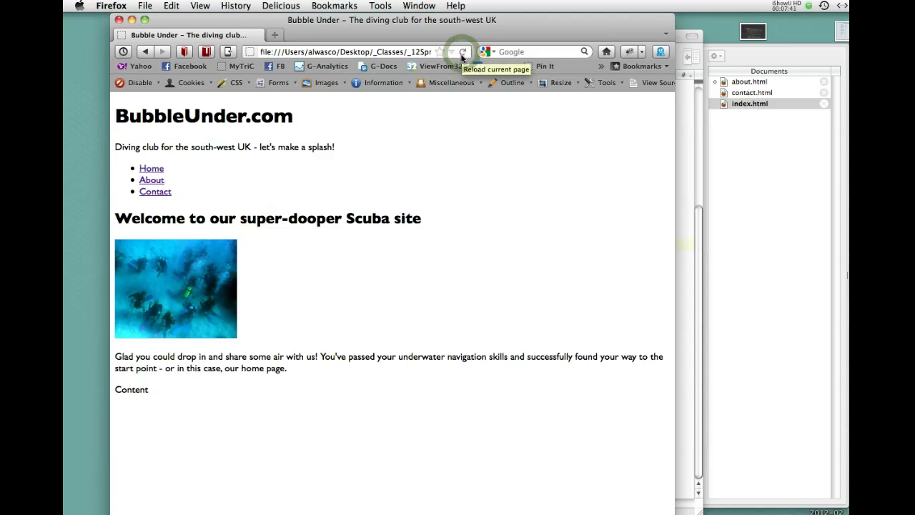
pyautogui.click(463, 52)
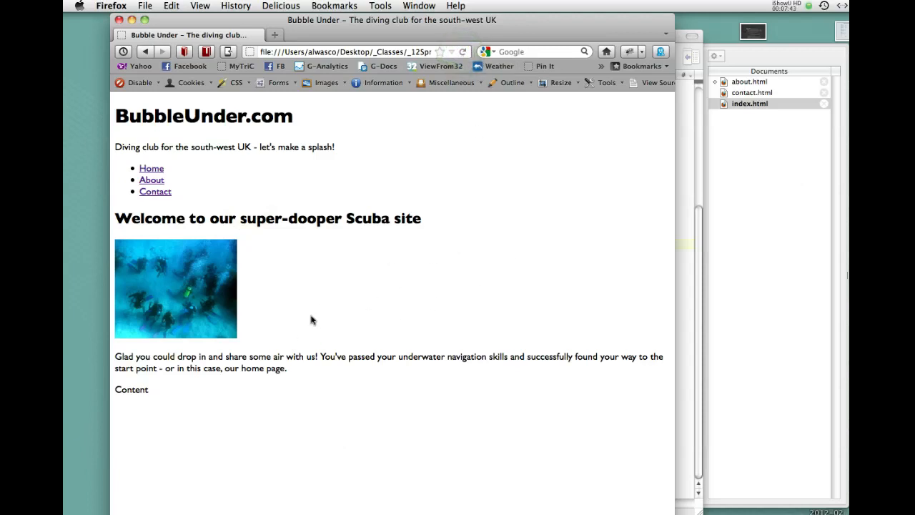
pyautogui.moveTo(175, 318)
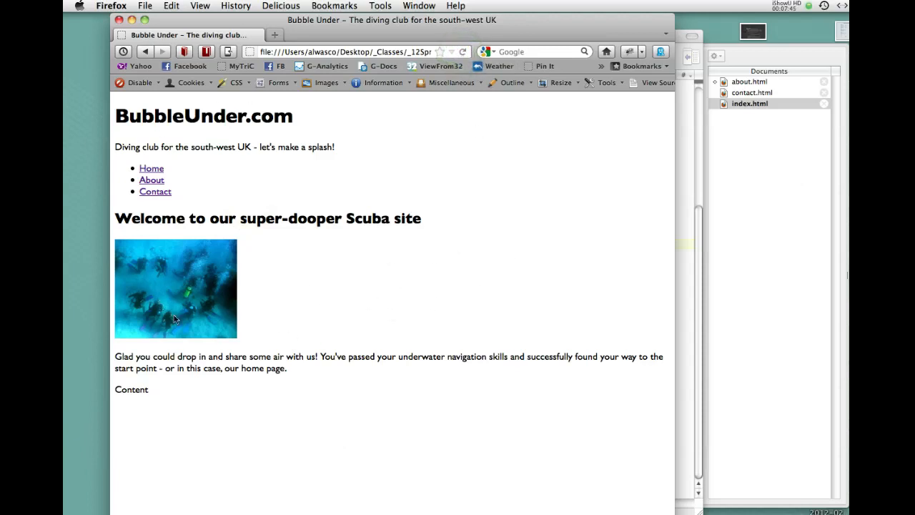
pyautogui.click(151, 179)
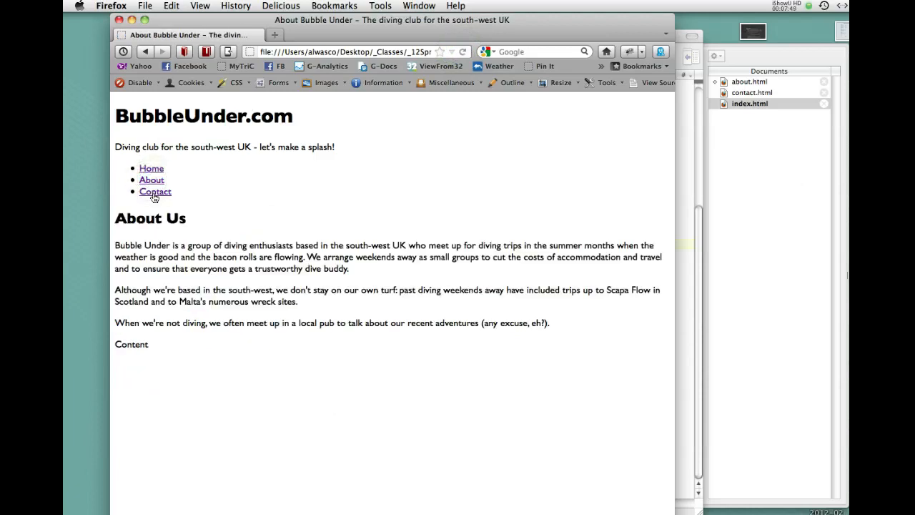
pyautogui.click(155, 192)
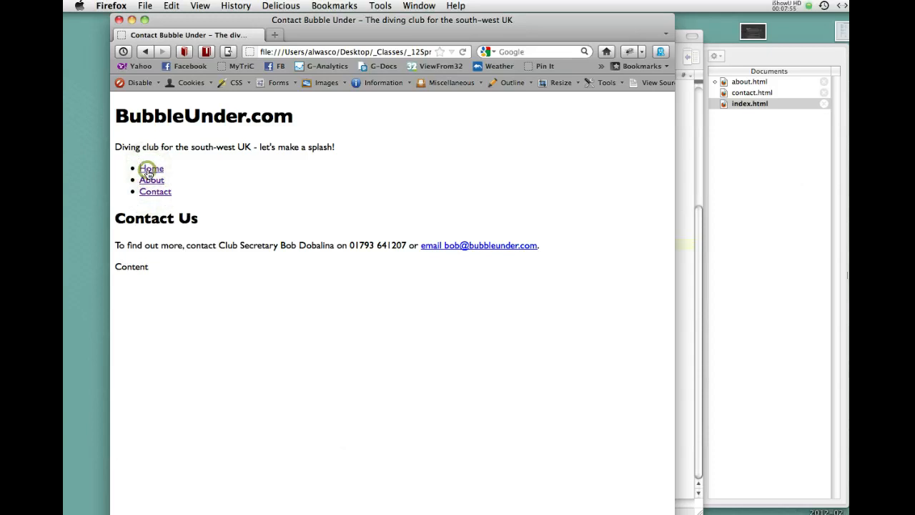
# - Cycle again through the Home, About and Contact pages to confirm each loads
pyautogui.click(151, 169)
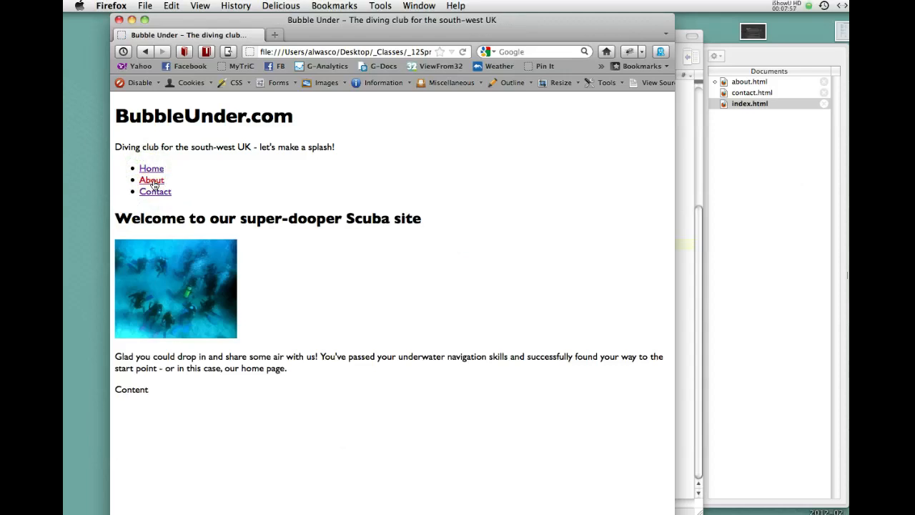
pyautogui.click(151, 179)
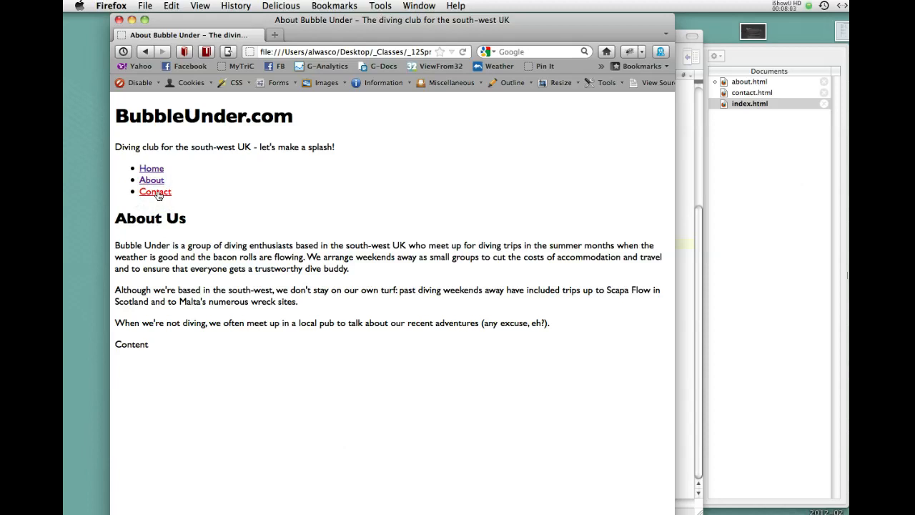
pyautogui.click(156, 191)
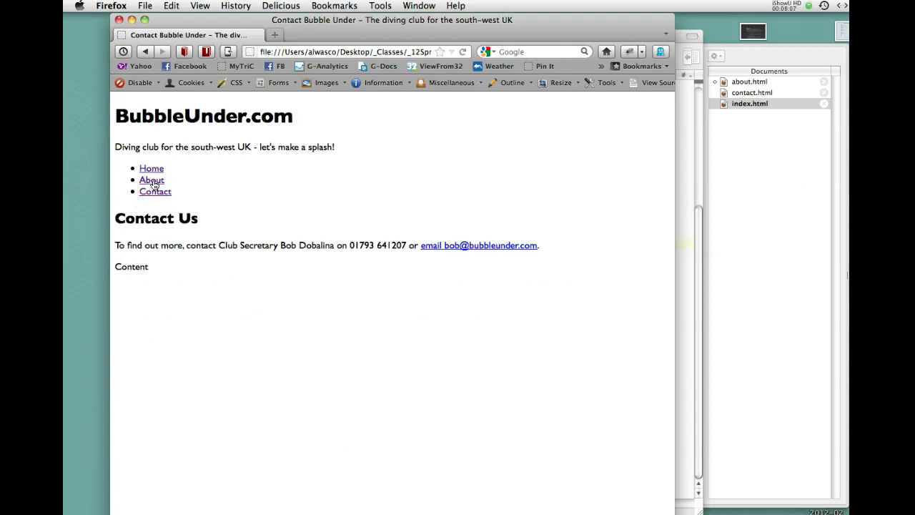
pyautogui.click(152, 179)
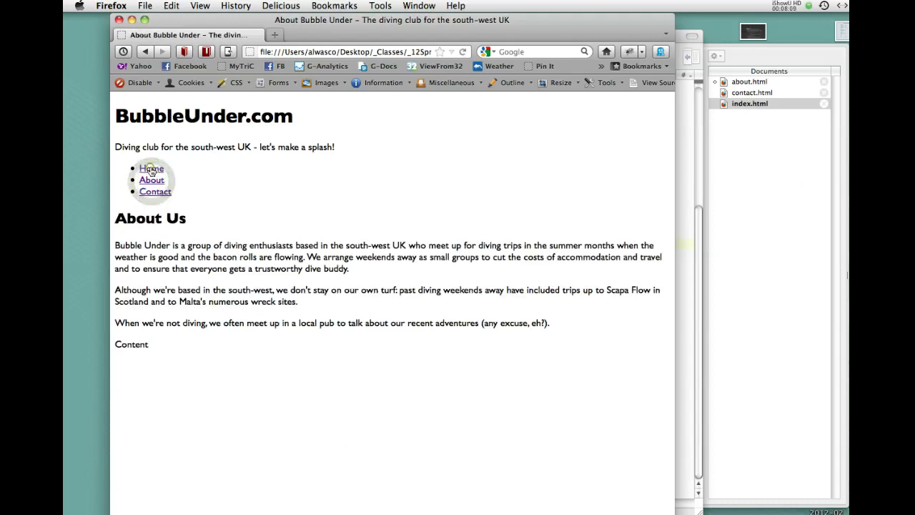
pyautogui.click(152, 168)
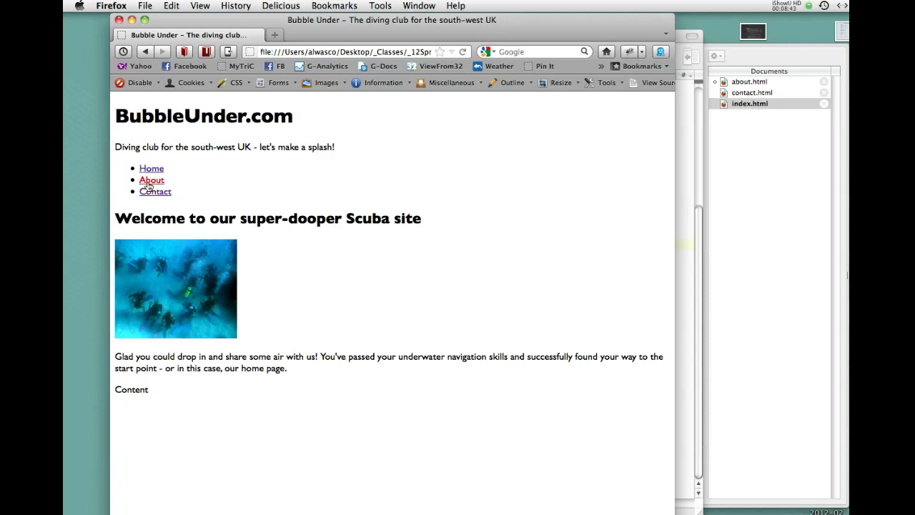
pyautogui.click(151, 179)
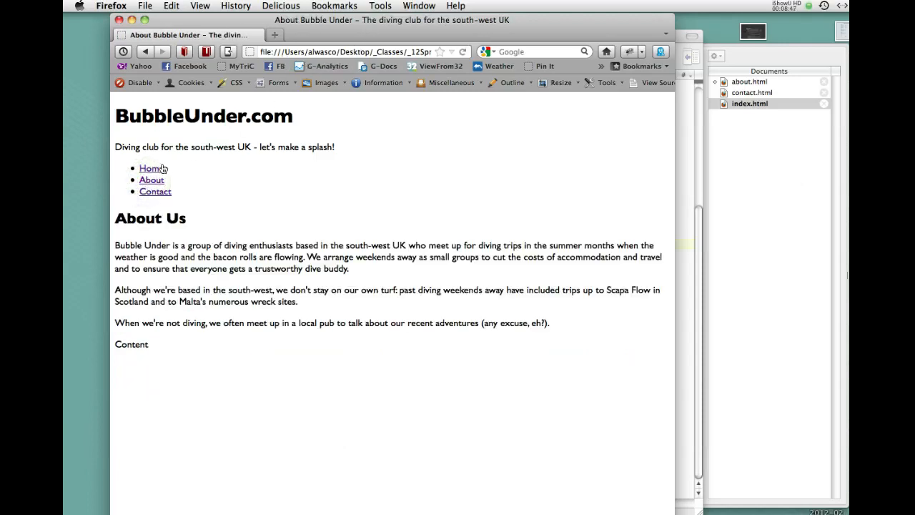
pyautogui.click(155, 191)
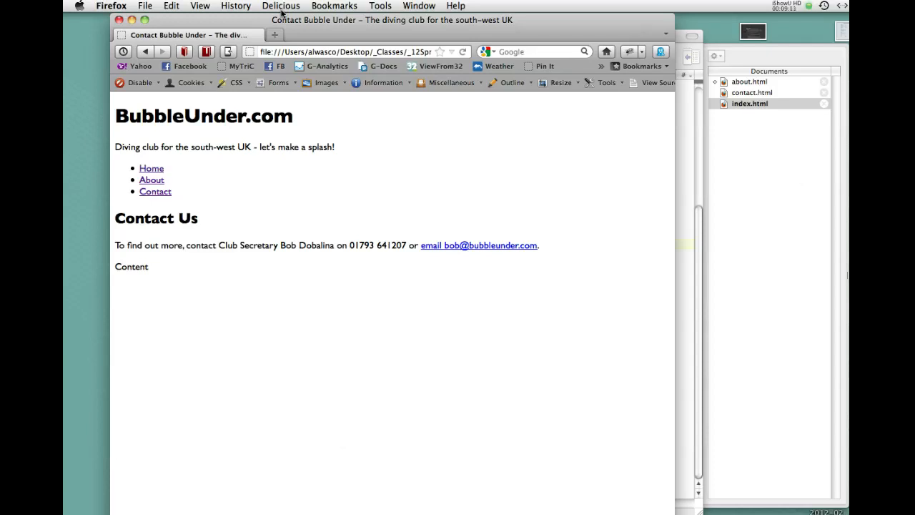
pyautogui.moveTo(443, 86)
pyautogui.write('Tim Berners-Lee')
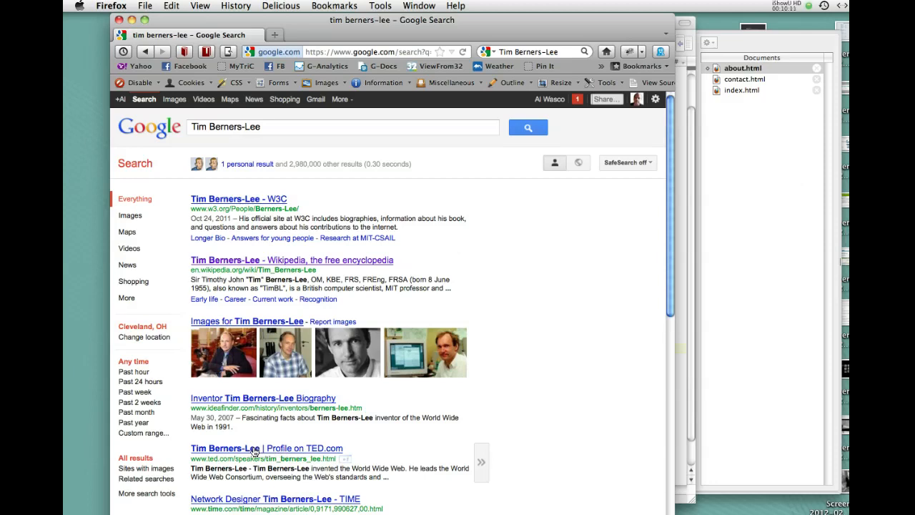
pyautogui.moveTo(664, 278)
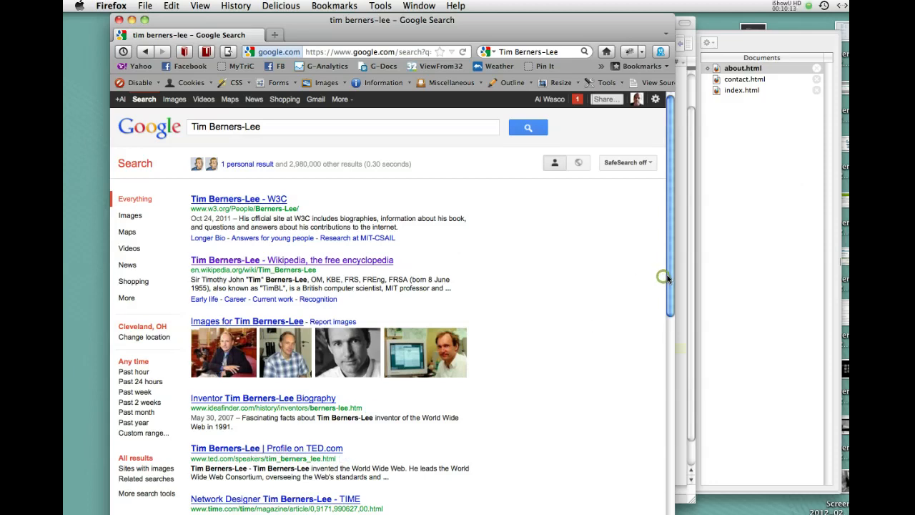
# - Scroll down through the Google results for Tim Berners-Lee
pyautogui.scroll(-3)
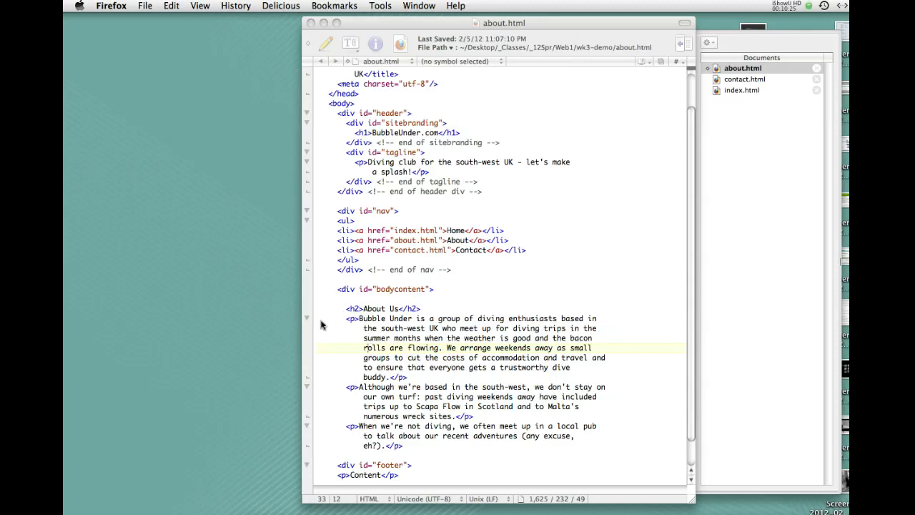
pyautogui.moveTo(359, 439)
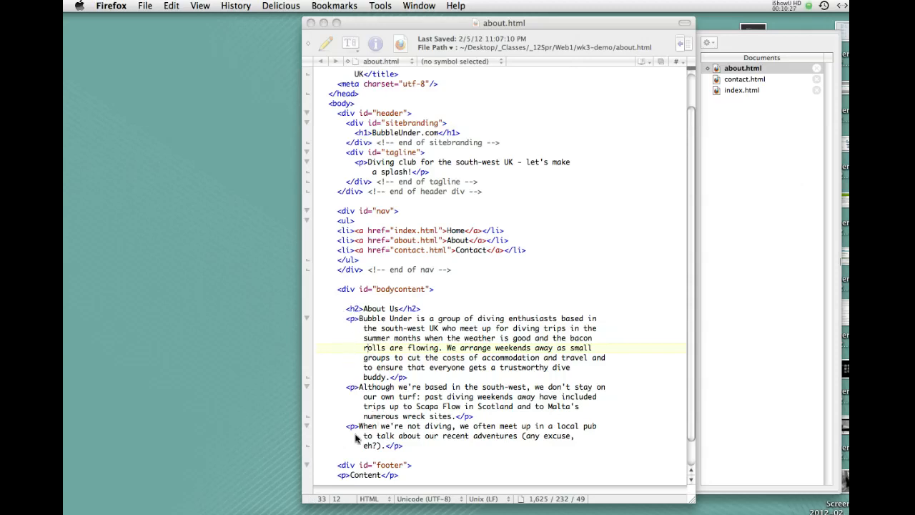
pyautogui.moveTo(408, 366)
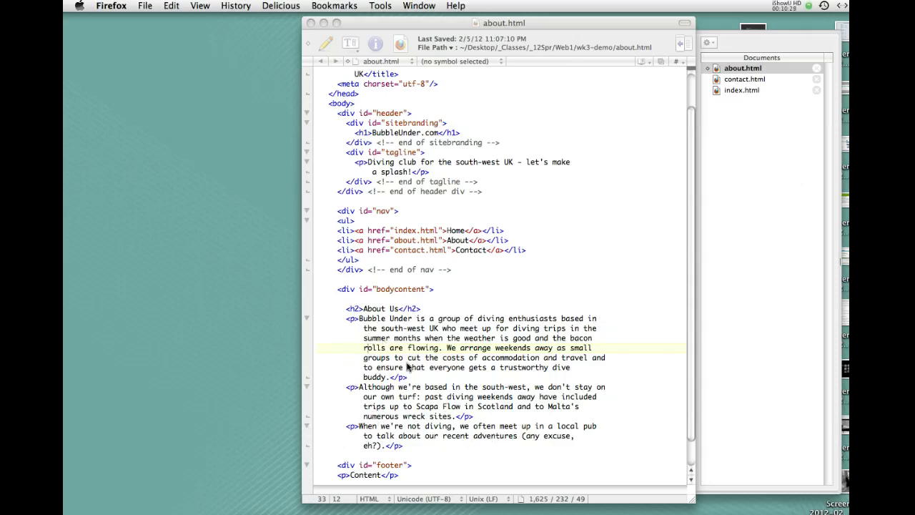
pyautogui.moveTo(404, 450)
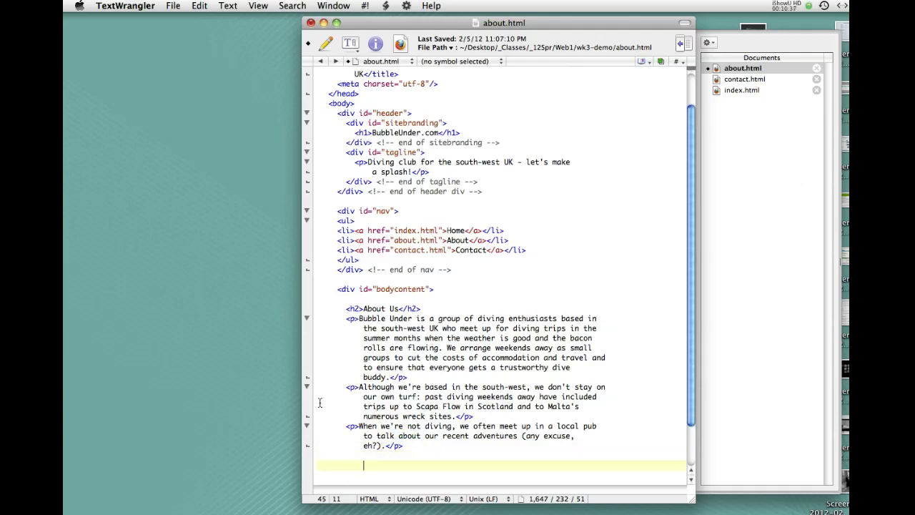
# - Below About Us, type '<p>These words said by Time Berners-Lee inspire me:' in about.html
pyautogui.write('<')
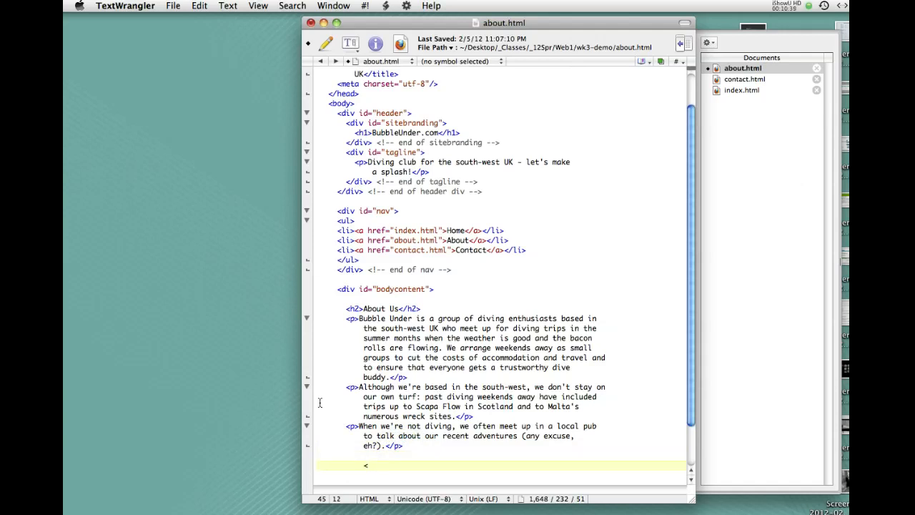
pyautogui.write('p>')
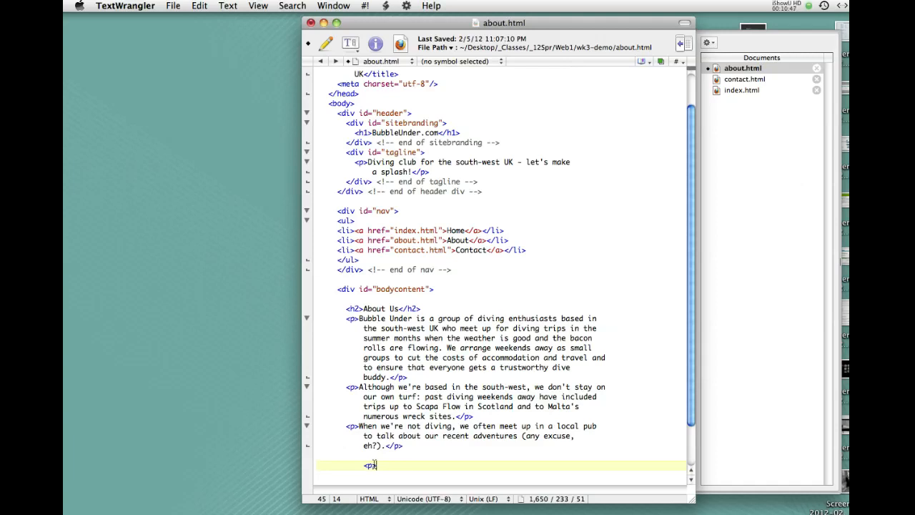
pyautogui.write('These words said by Time Berner')
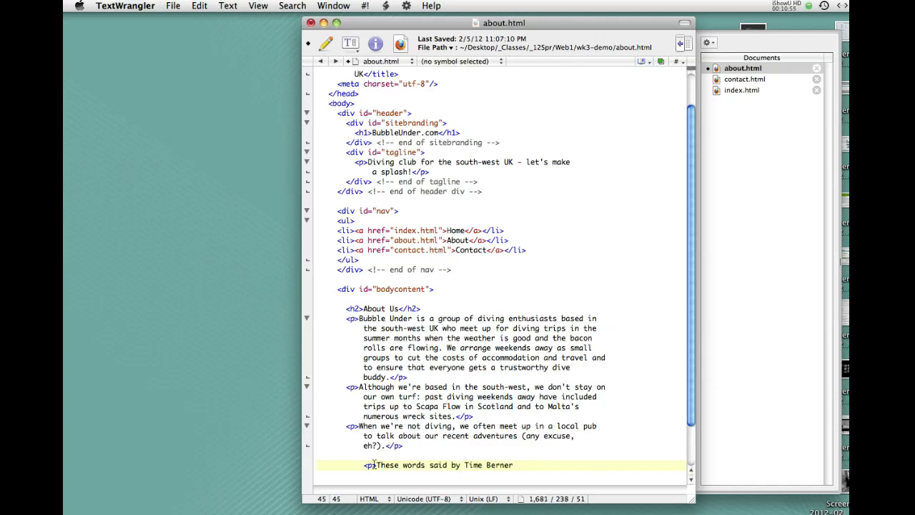
pyautogui.write('s')
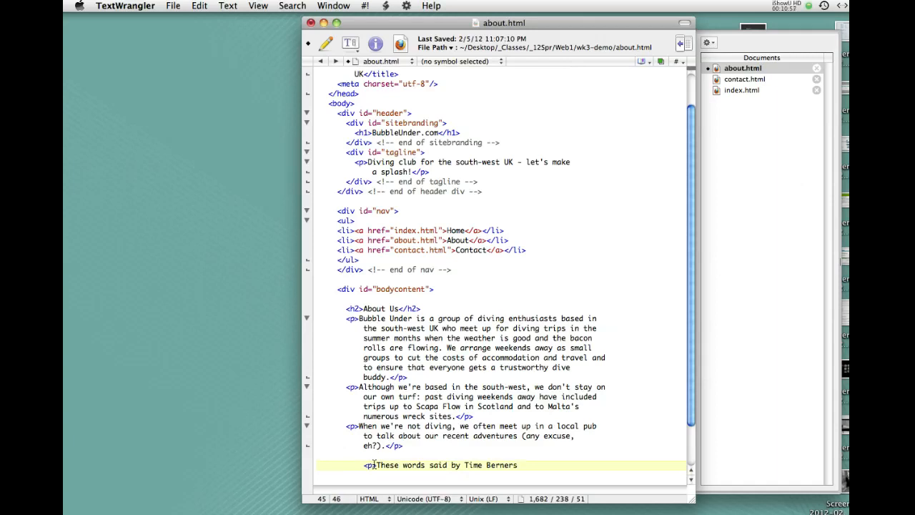
pyautogui.write('-Lee')
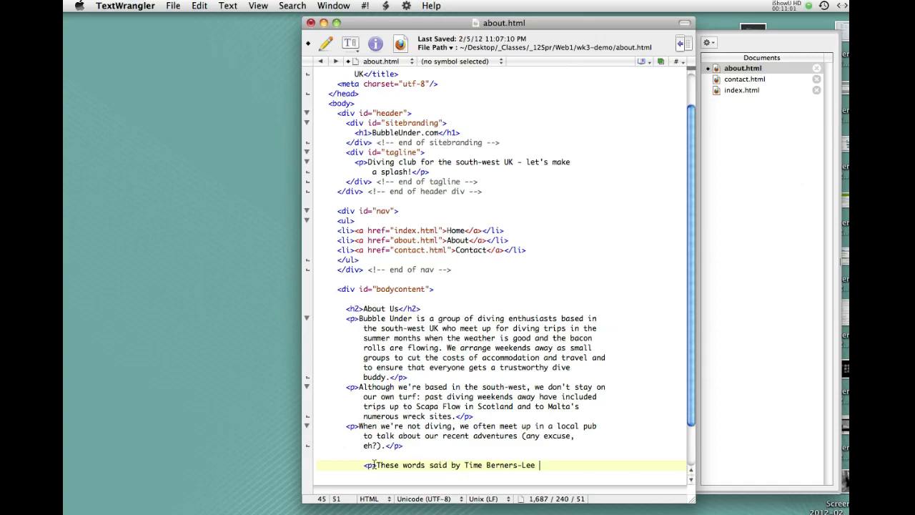
pyautogui.write('inspire')
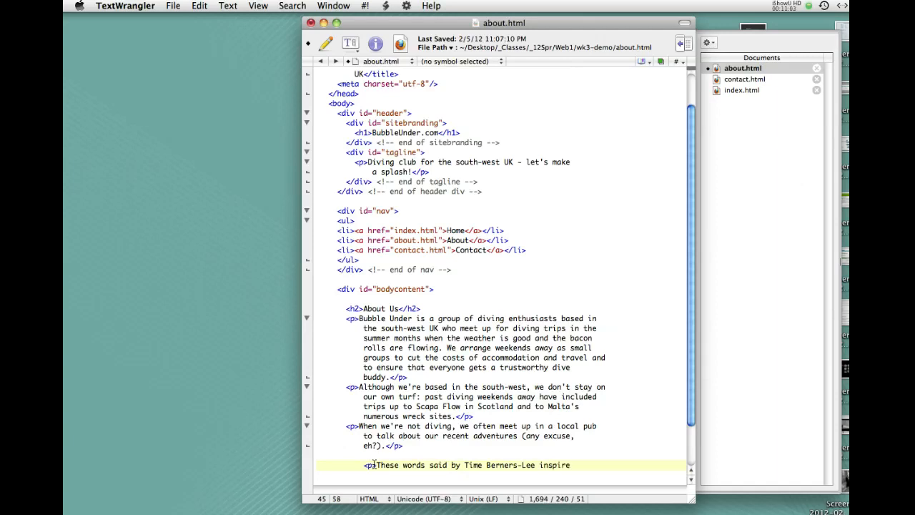
pyautogui.write('me')
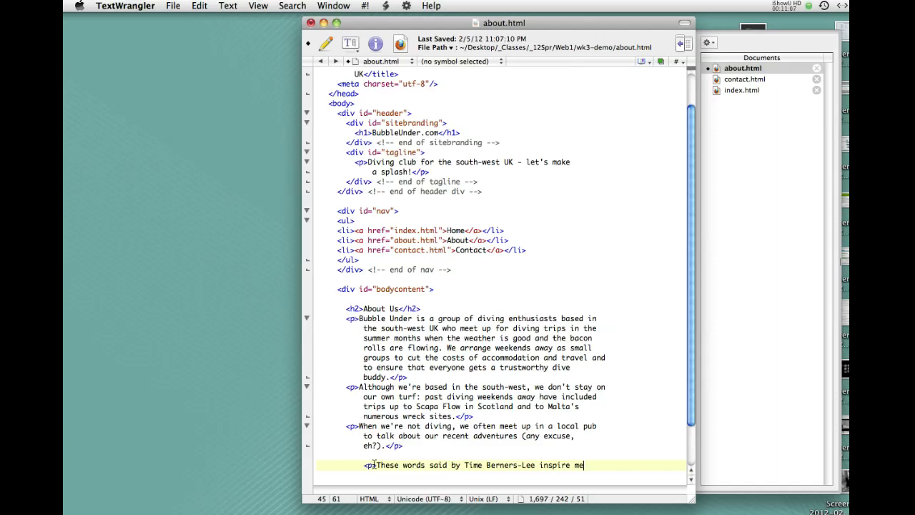
pyautogui.write(':')
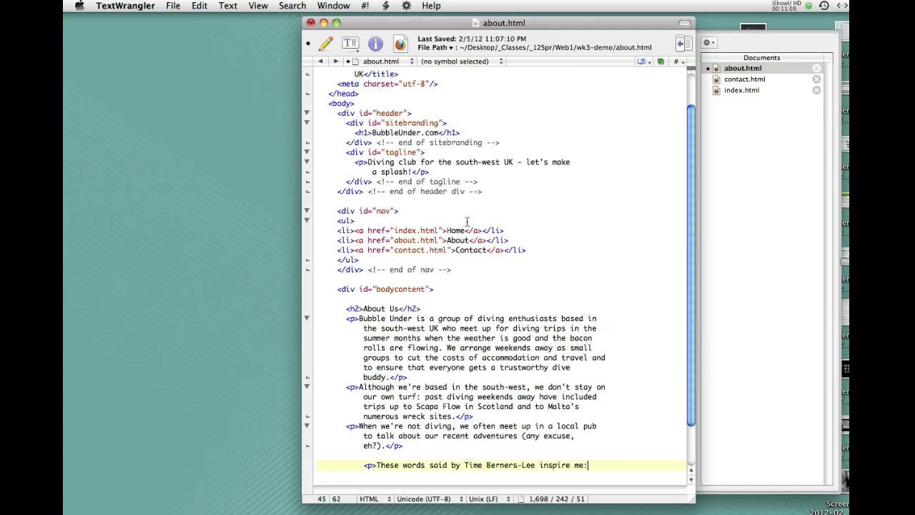
pyautogui.scroll(-3)
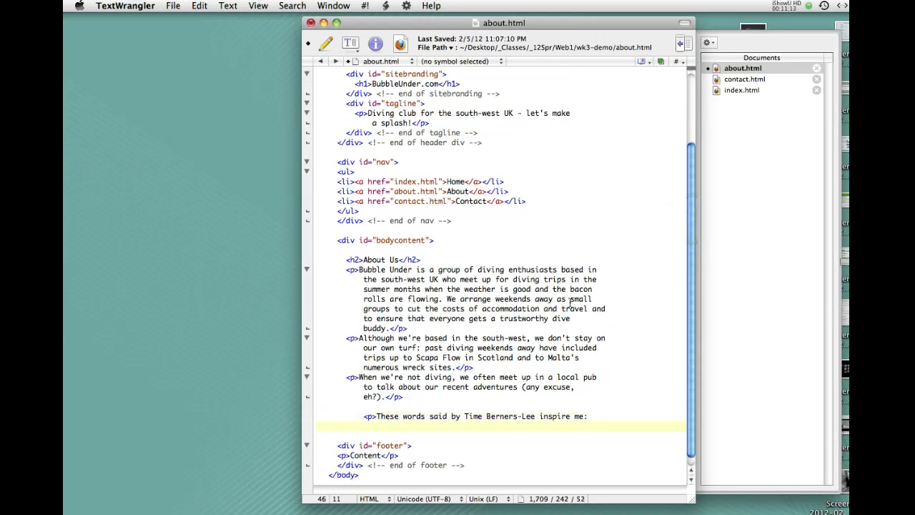
# - Open a <blockquote> and type 'The World Wide Web is a way to connect people all over the world…'
pyautogui.write('<block')
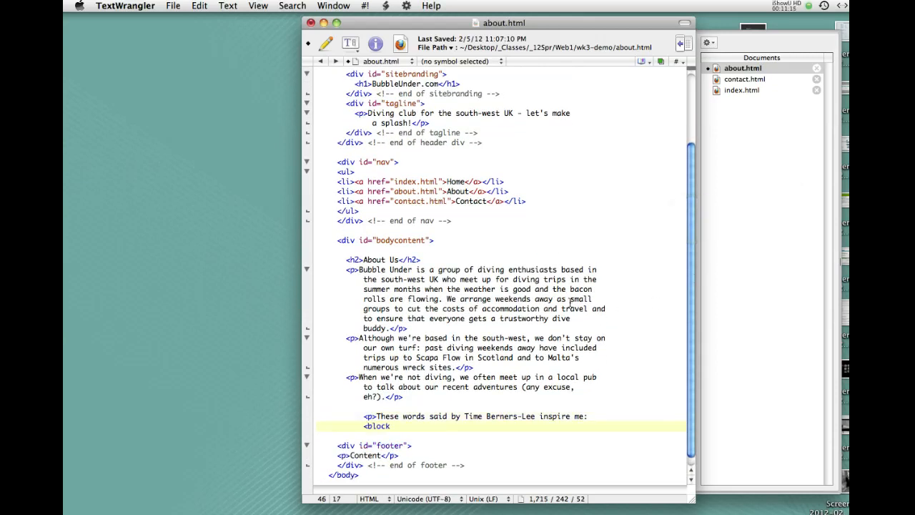
pyautogui.write('quote>The World Wide Web i')
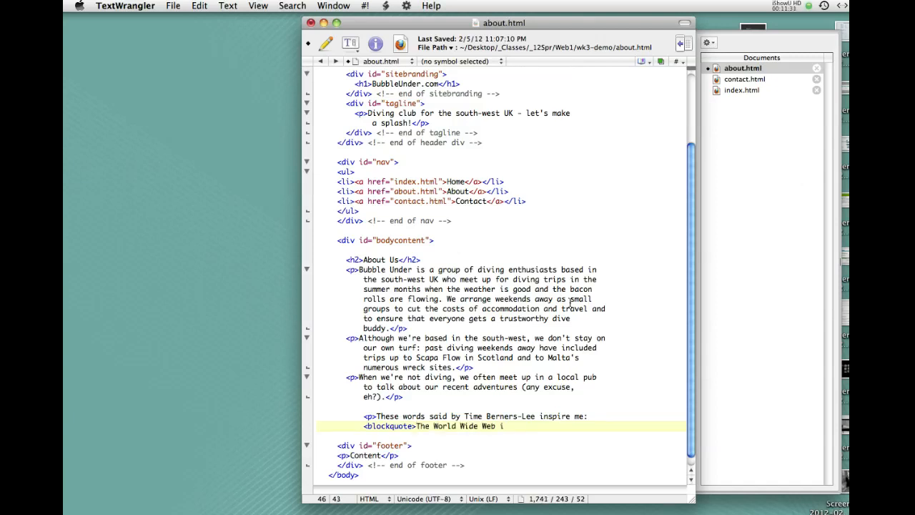
pyautogui.write('s a way to co')
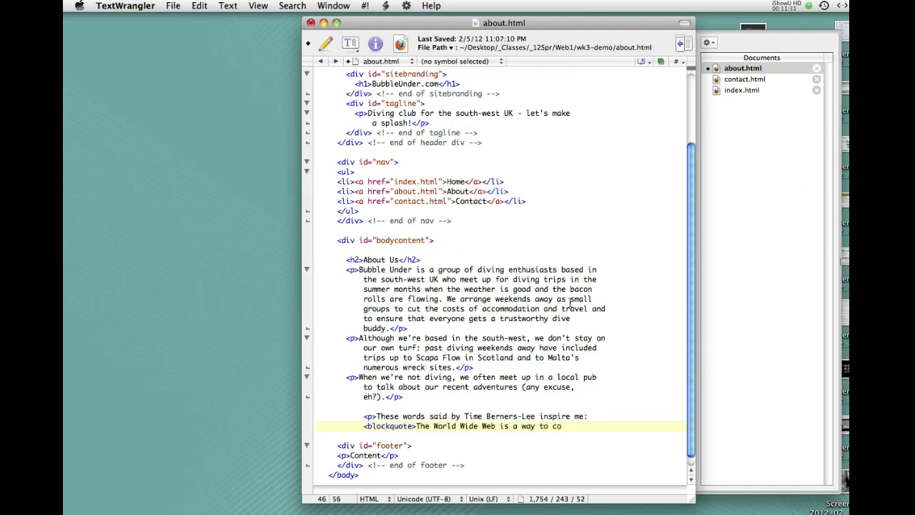
pyautogui.write('nnect people')
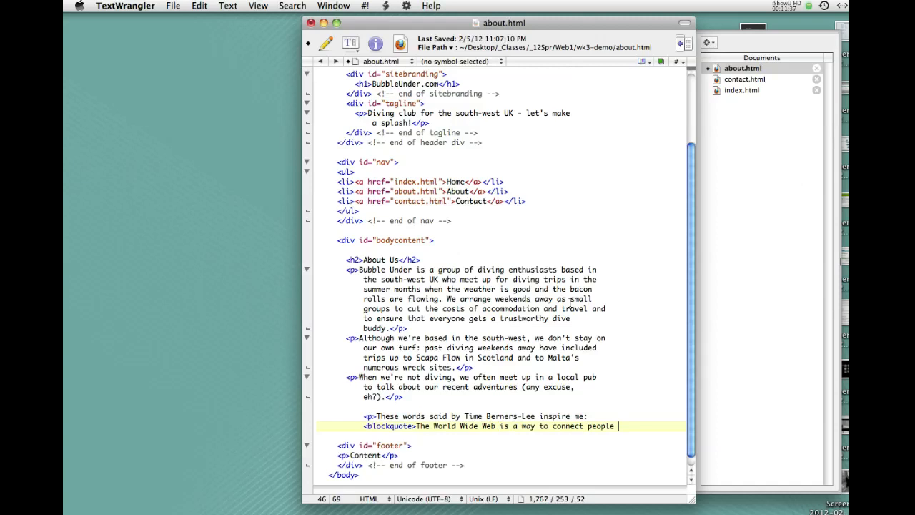
pyautogui.write('all over the w')
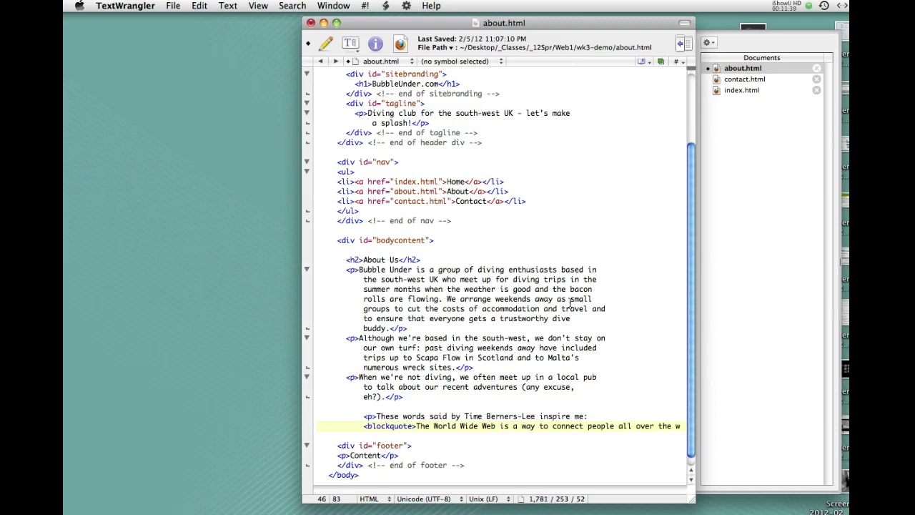
pyautogui.write('world, a')
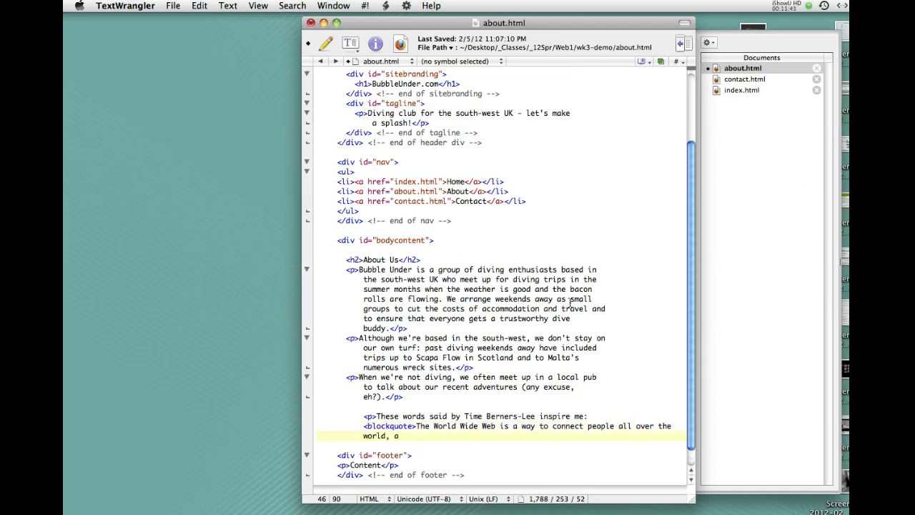
pyautogui.write('nd information')
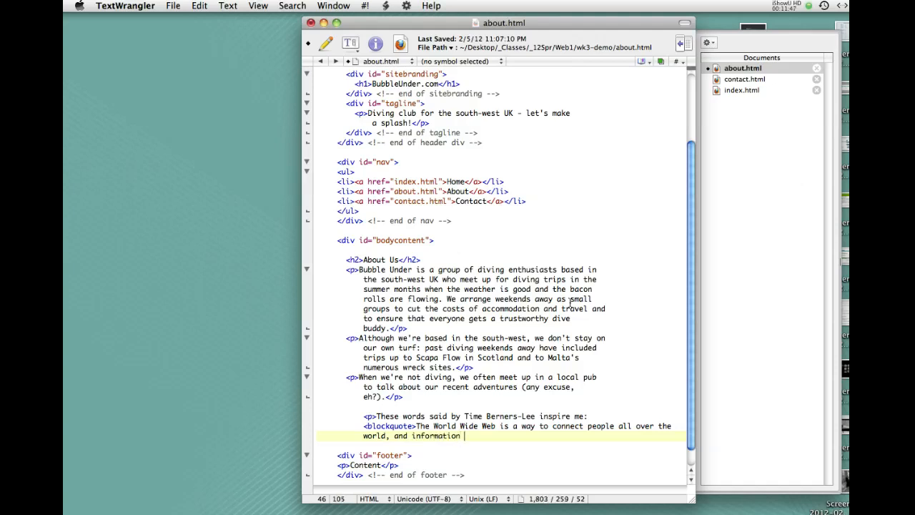
pyautogui.write('in many forms, which I think will make a')
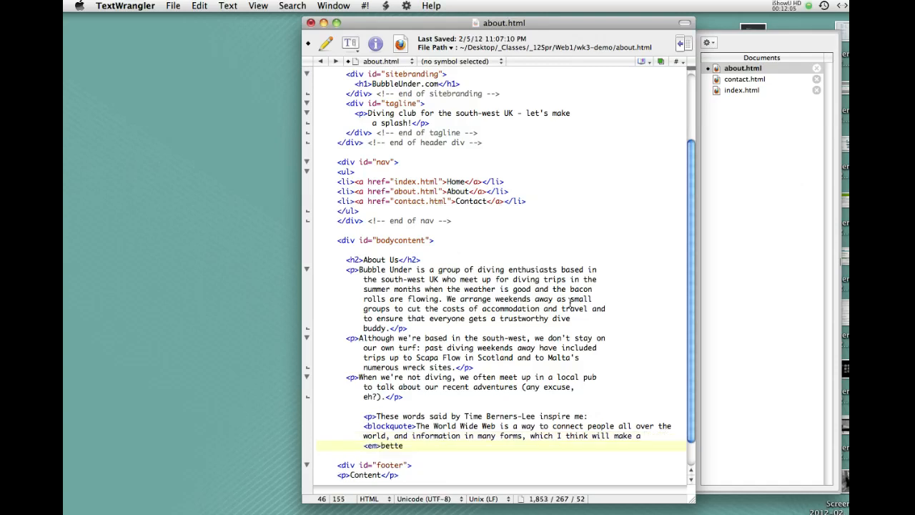
# - End the quote with 'r</em> world', add the closing quotation mark, and type '</p>'
pyautogui.write('r</em')
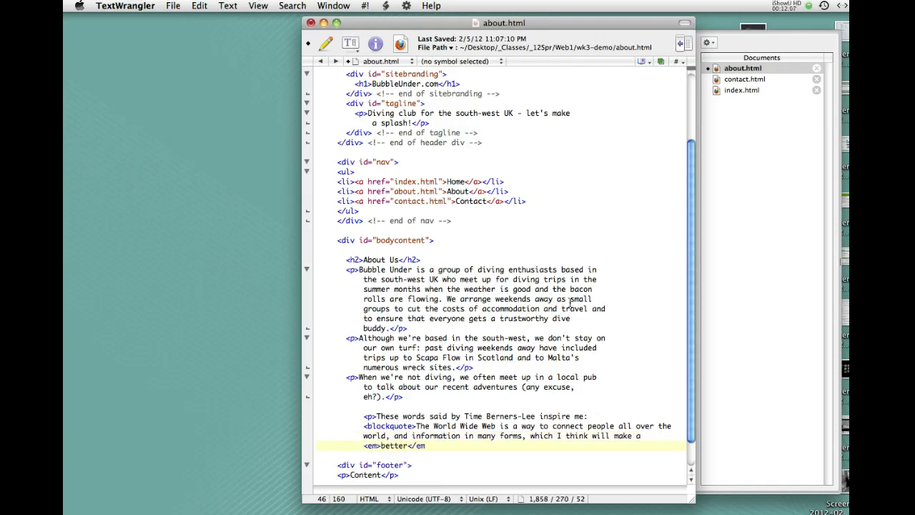
pyautogui.write('world.')
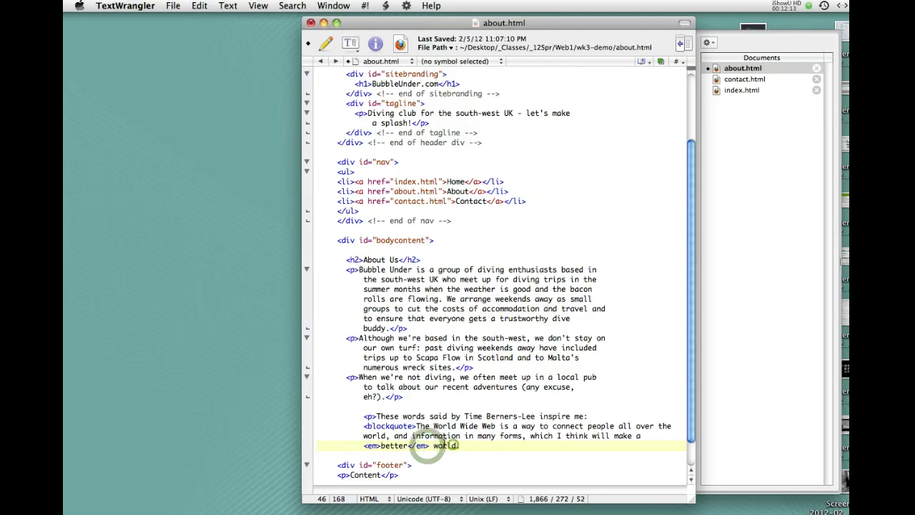
pyautogui.write('"')
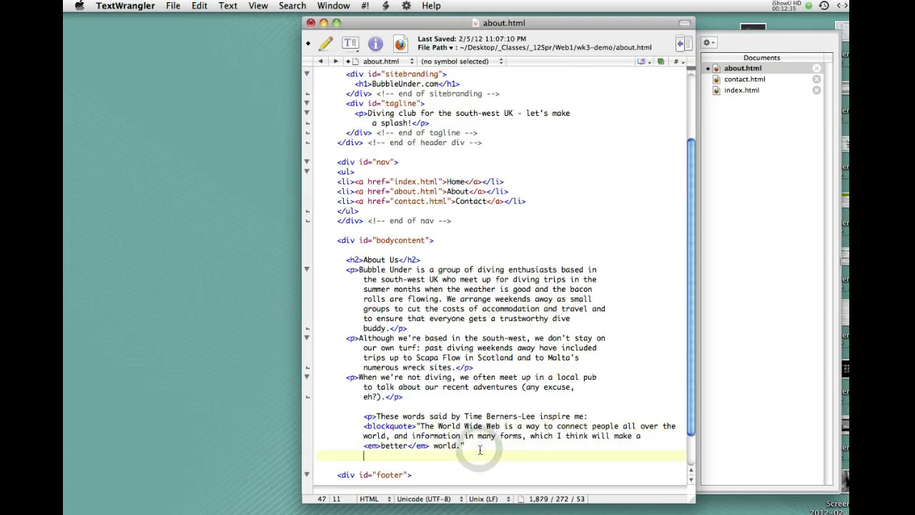
pyautogui.write('</p')
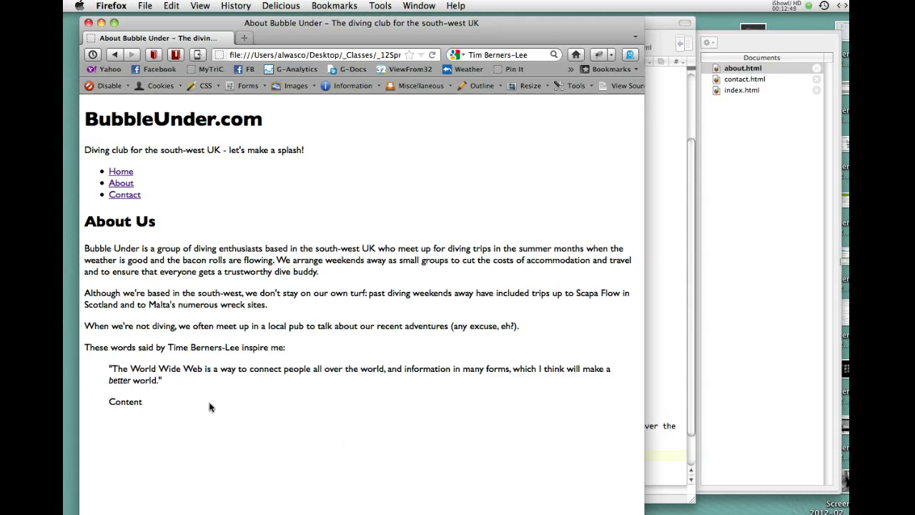
pyautogui.moveTo(658, 281)
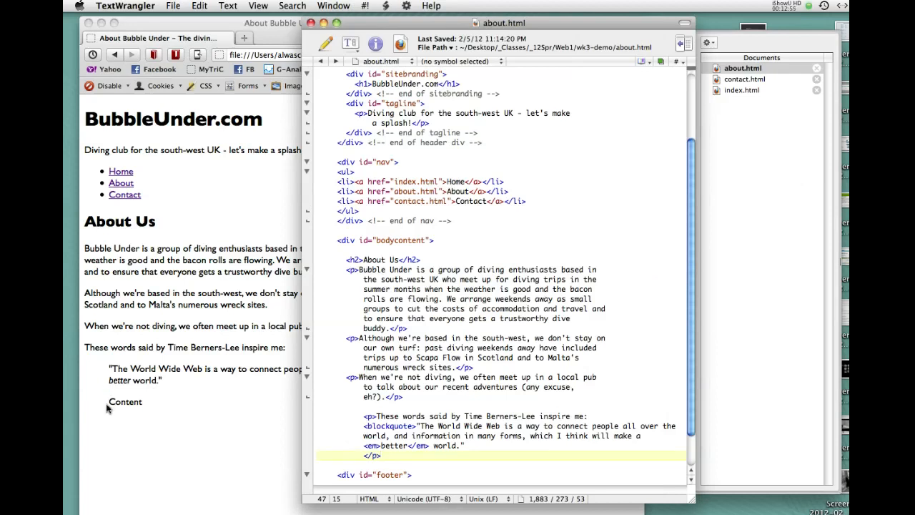
pyautogui.moveTo(106, 394)
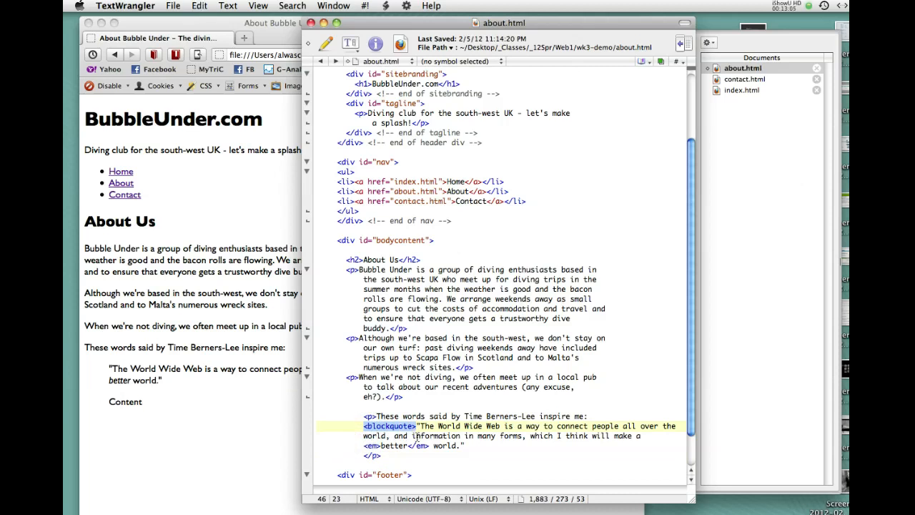
# - Insert '</blockquote>' immediately after the Berners-Lee quote's closing quotation mark
pyautogui.click(463, 446)
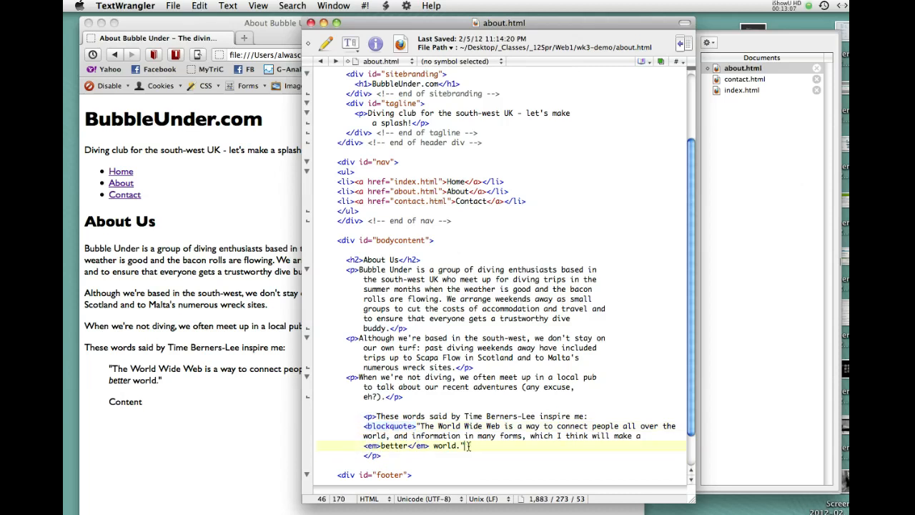
pyautogui.write('</blockquote>')
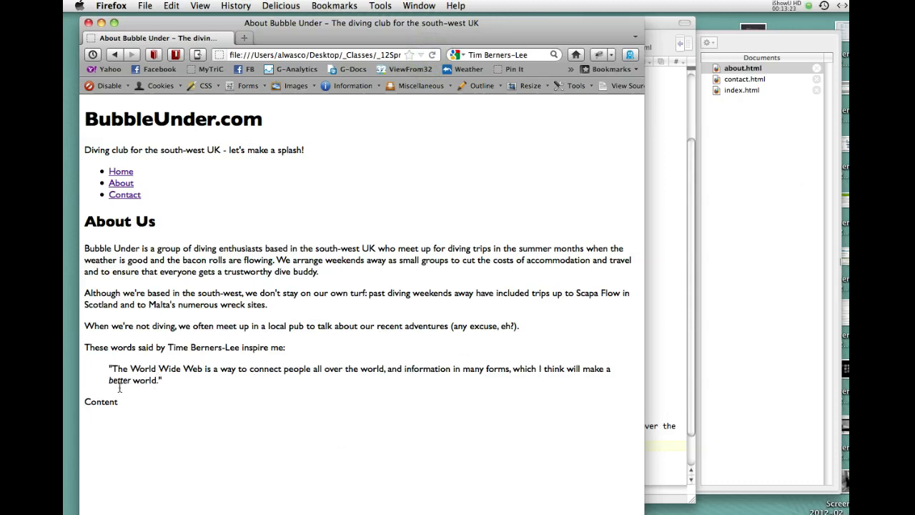
pyautogui.moveTo(141, 406)
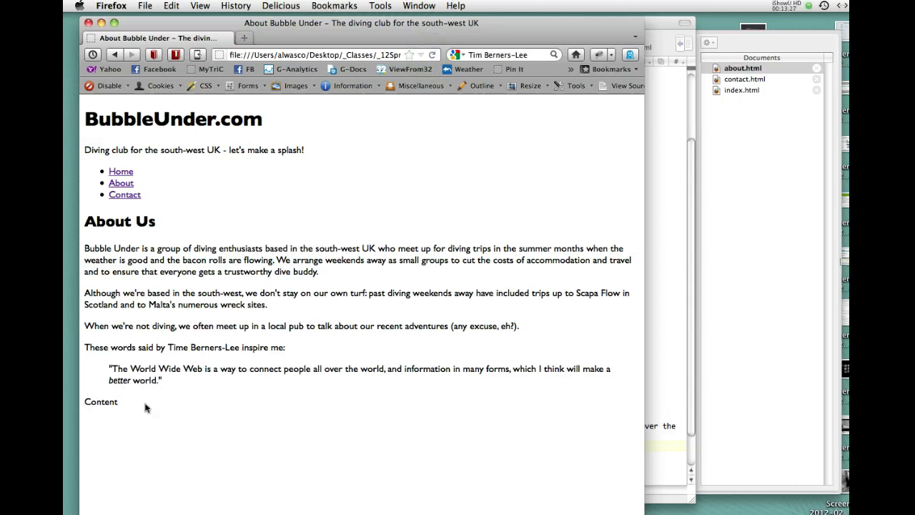
pyautogui.moveTo(120, 380)
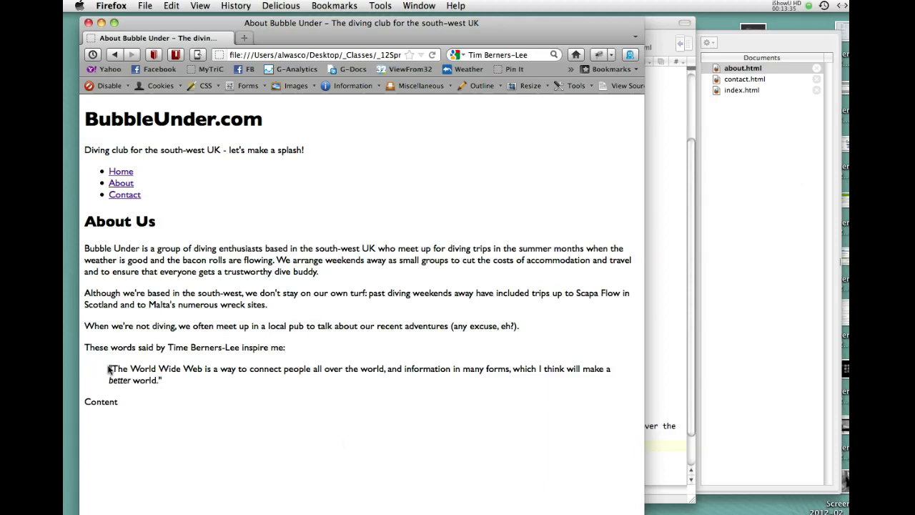
pyautogui.moveTo(107, 384)
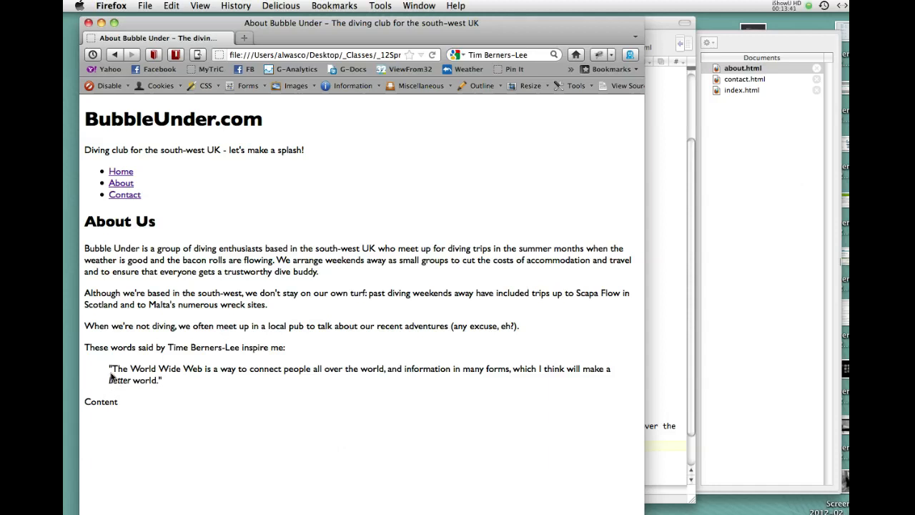
pyautogui.moveTo(162, 389)
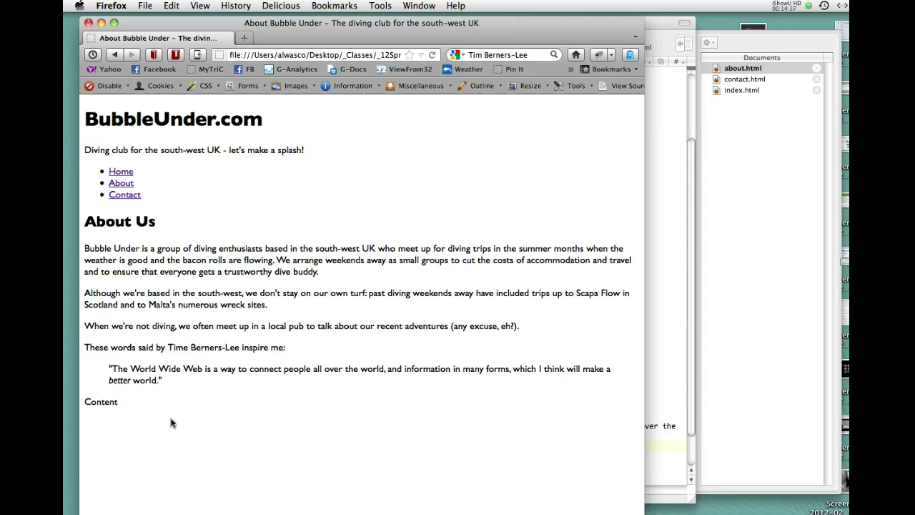
pyautogui.moveTo(212, 397)
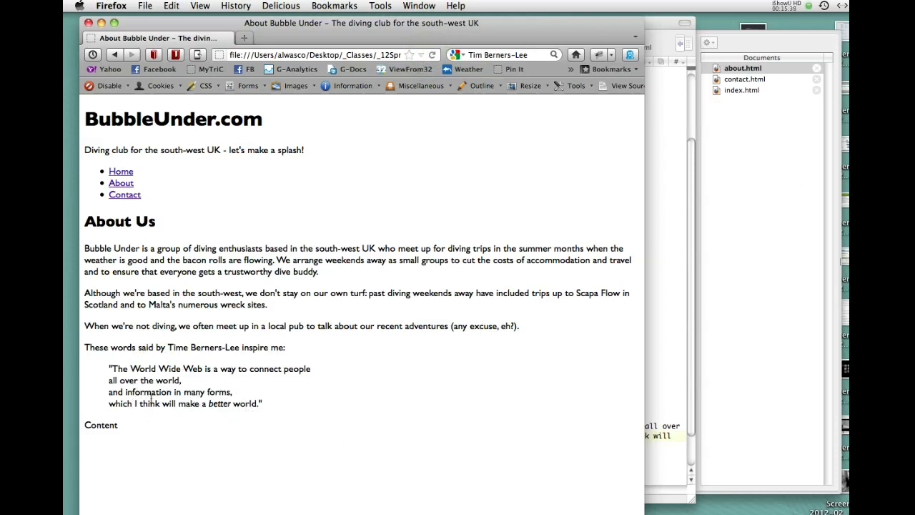
pyautogui.moveTo(260, 435)
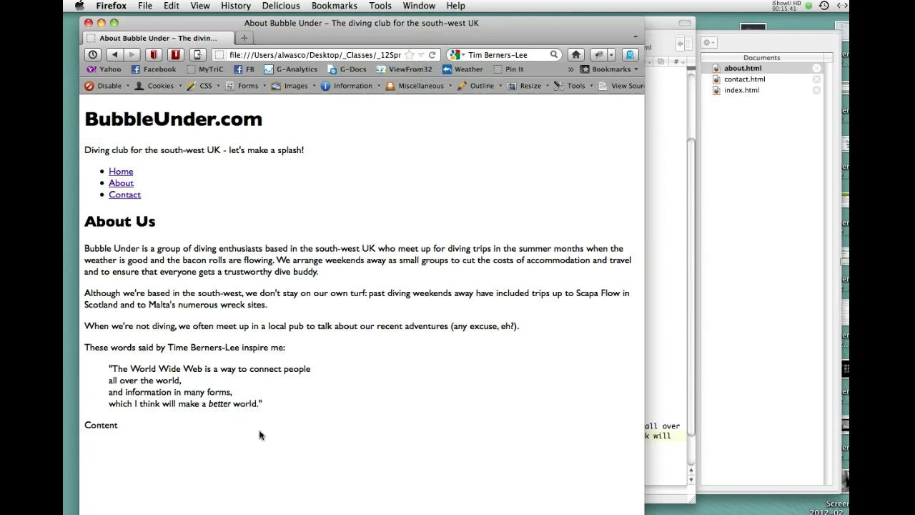
pyautogui.moveTo(311, 378)
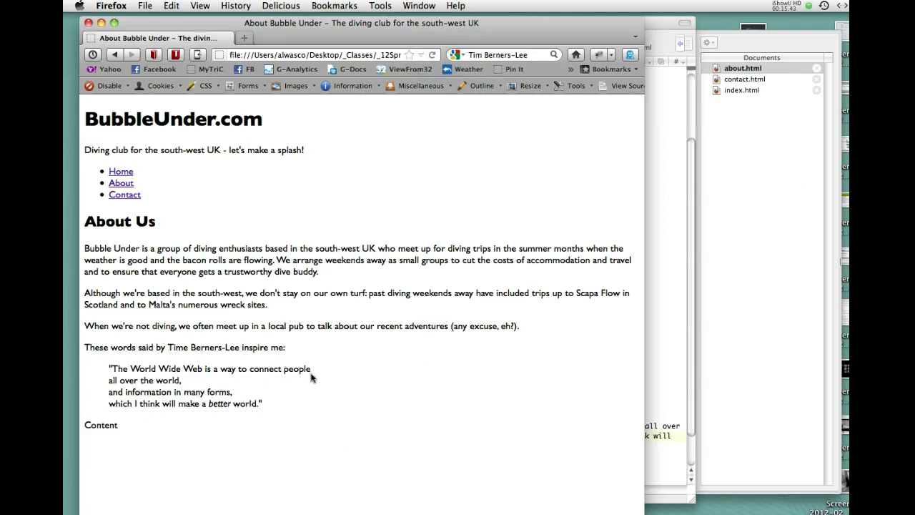
pyautogui.moveTo(211, 372)
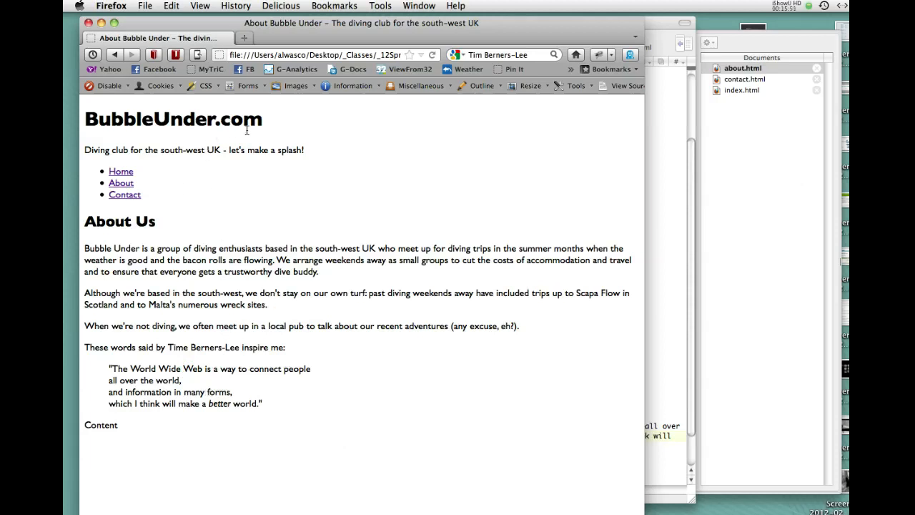
pyautogui.moveTo(279, 141)
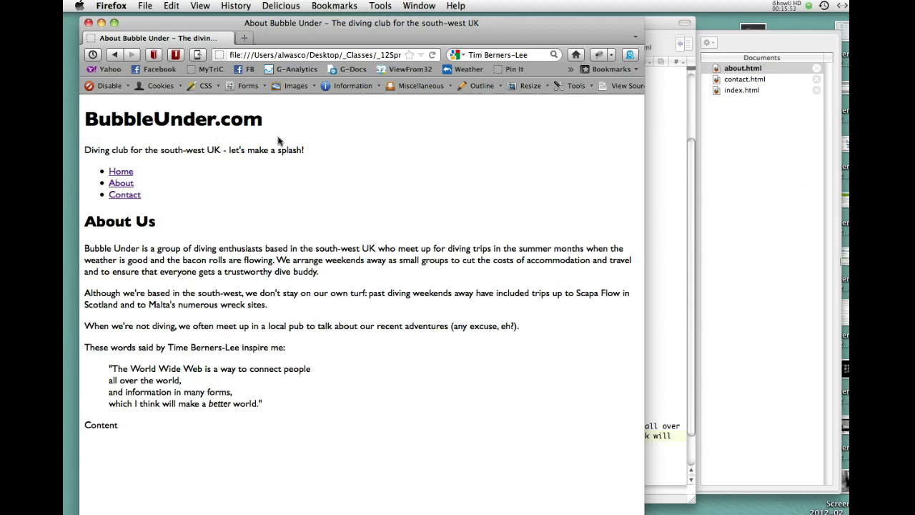
pyautogui.moveTo(193, 139)
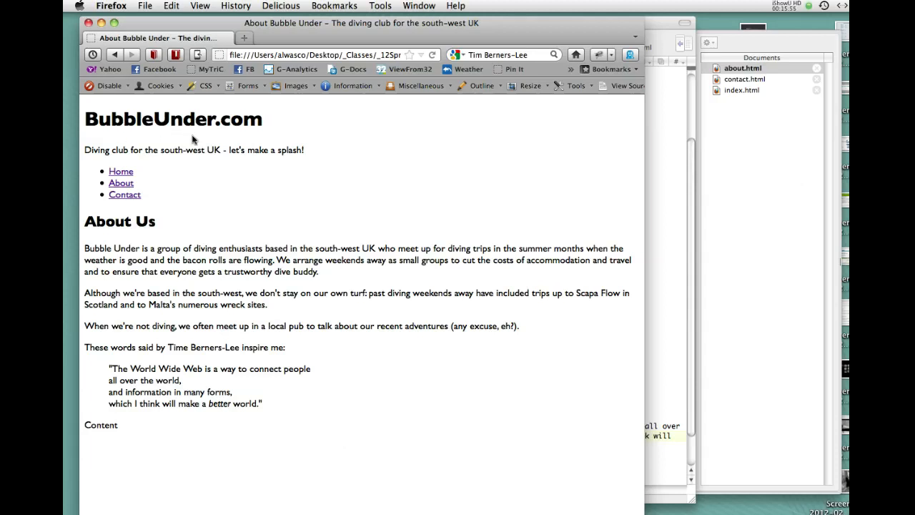
pyautogui.moveTo(217, 395)
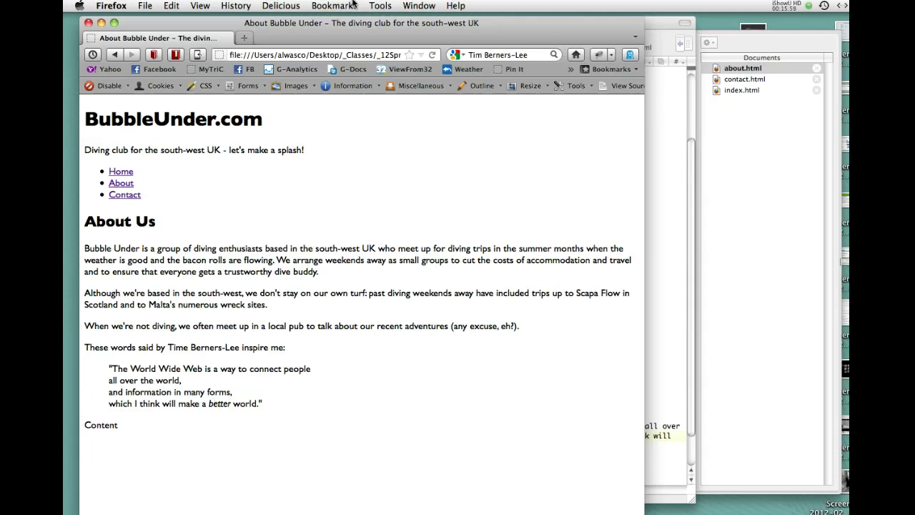
pyautogui.moveTo(248, 54)
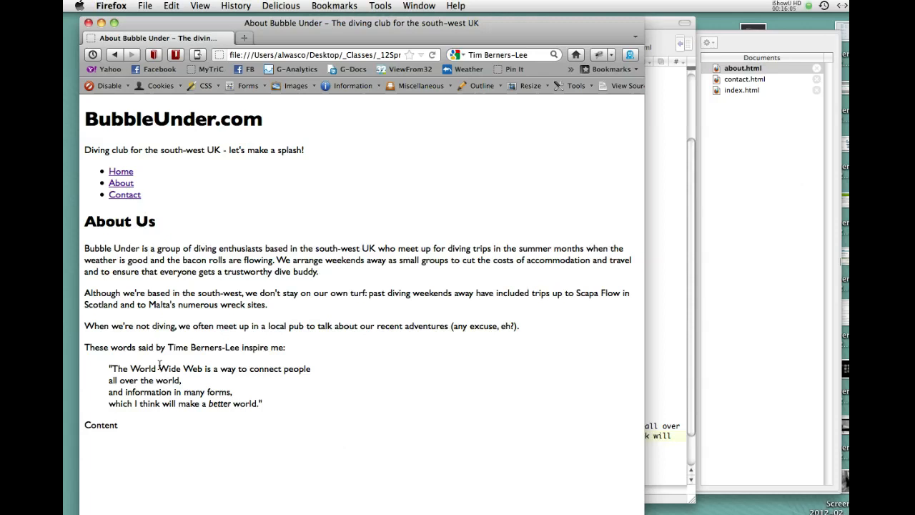
pyautogui.moveTo(103, 375)
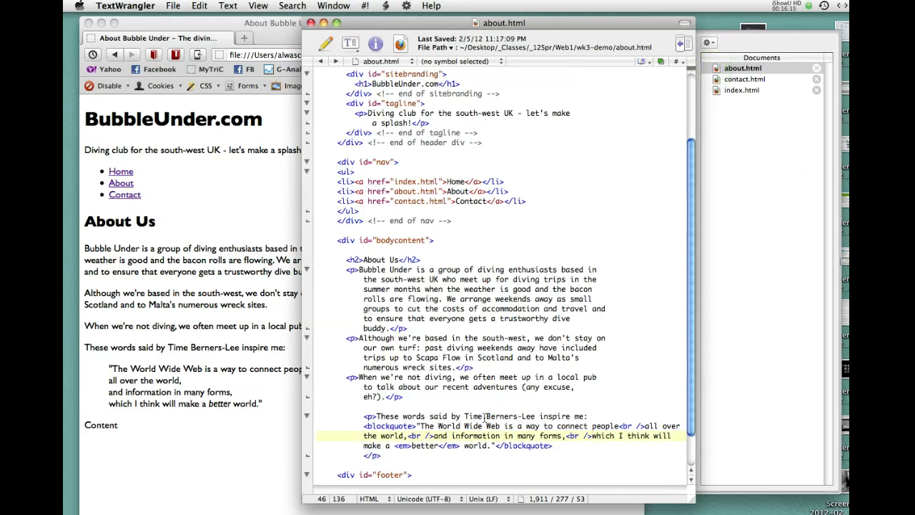
# - Switch from Firefox back to the about.html source on the blockquote line
pyautogui.click(479, 425)
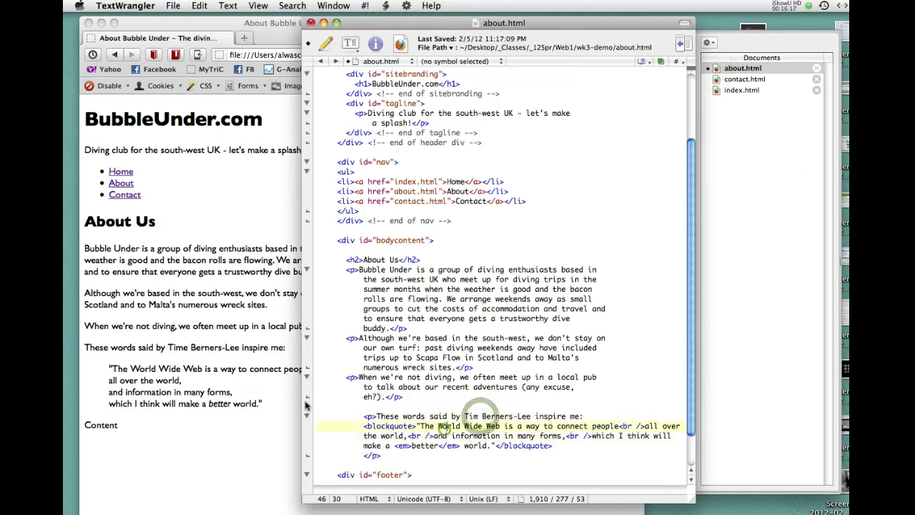